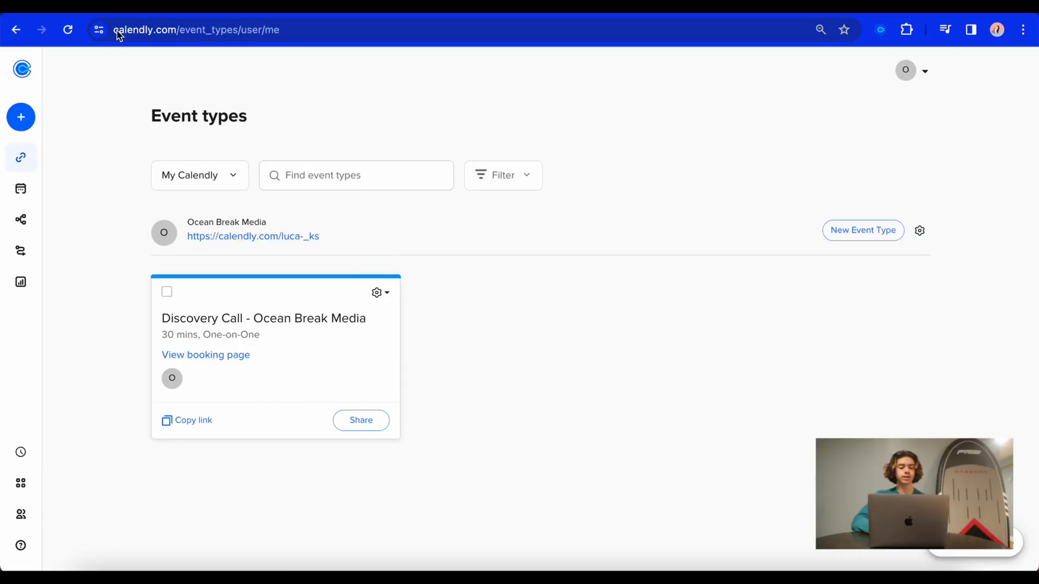
# - Start creating a new event type from the sidebar's Create menu
pyautogui.click(200, 29)
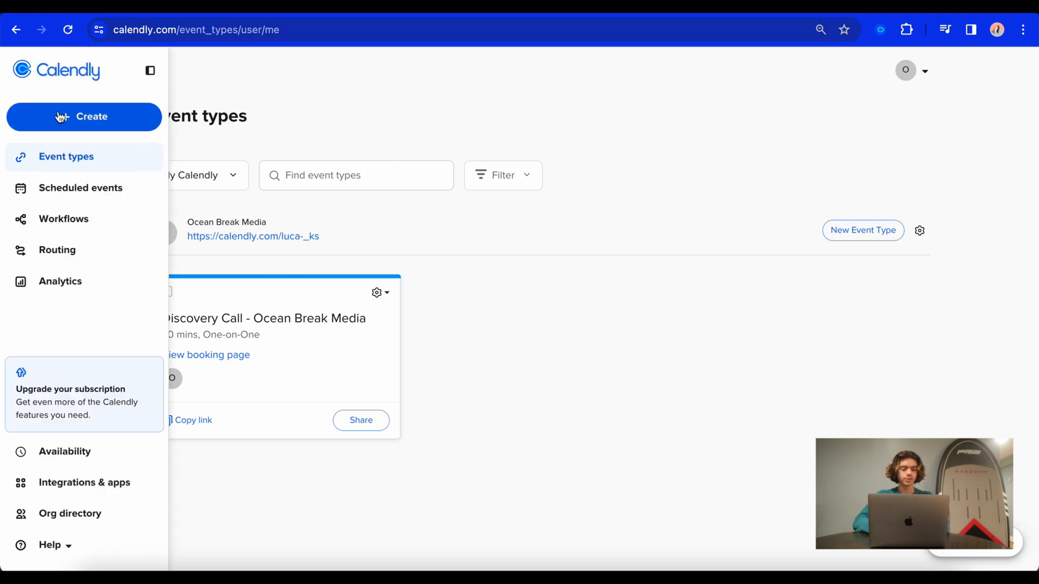
pyautogui.click(85, 117)
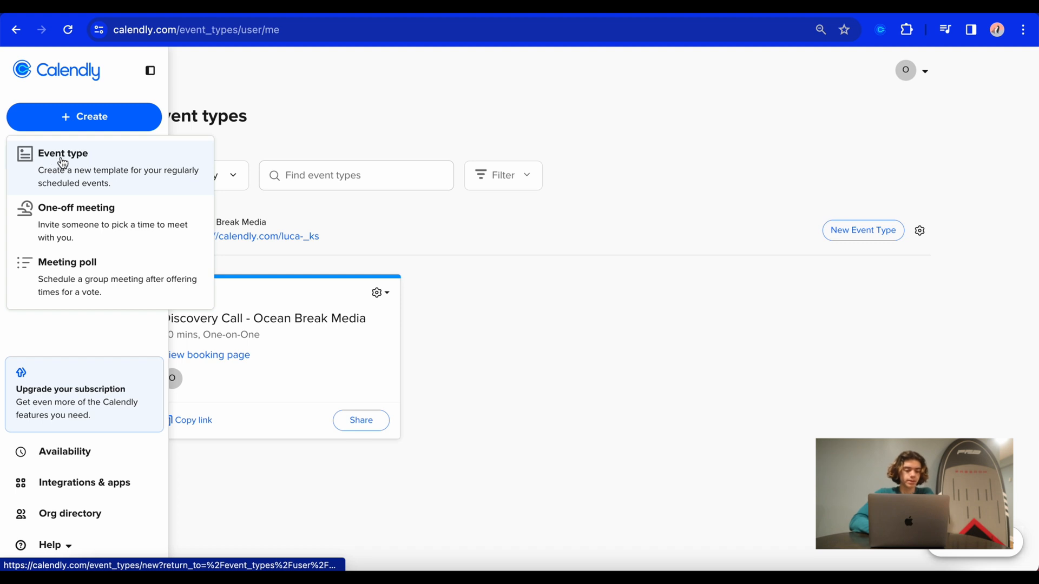
pyautogui.click(63, 153)
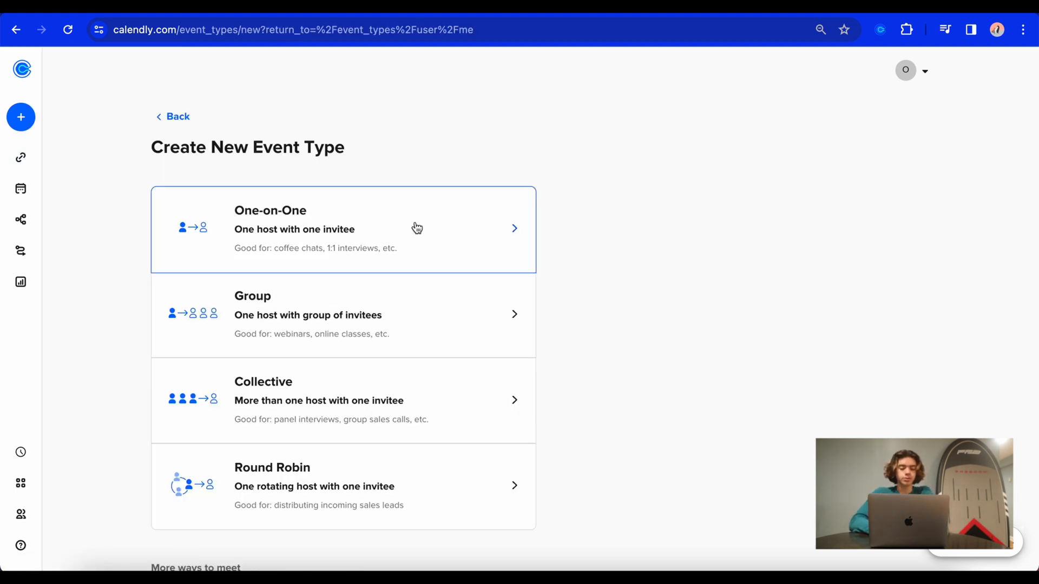
pyautogui.moveTo(507, 233)
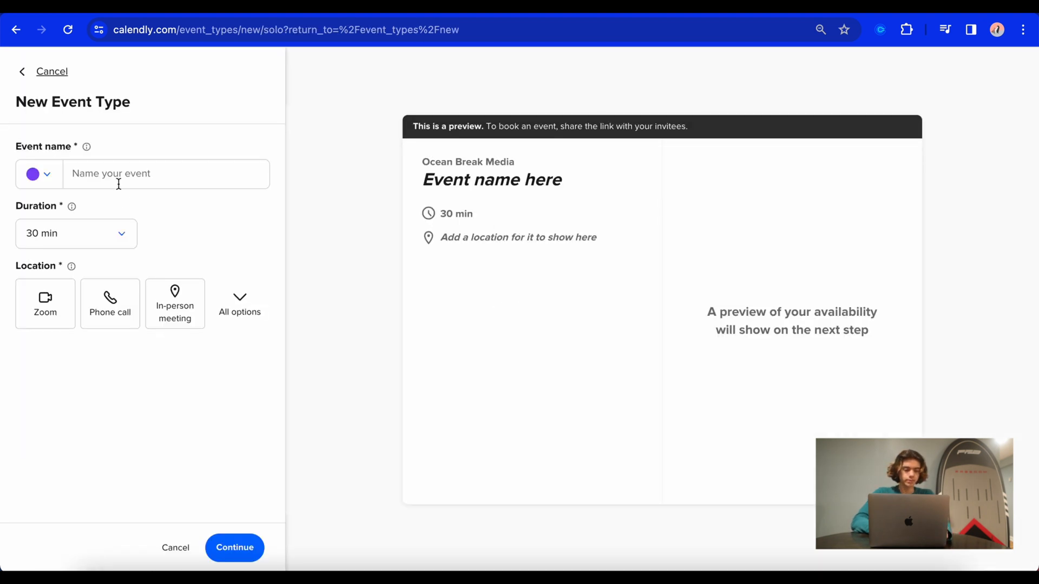
# - Name the new one-on-one event 'Consultation (Business diagnosis)'
pyautogui.write('Con')
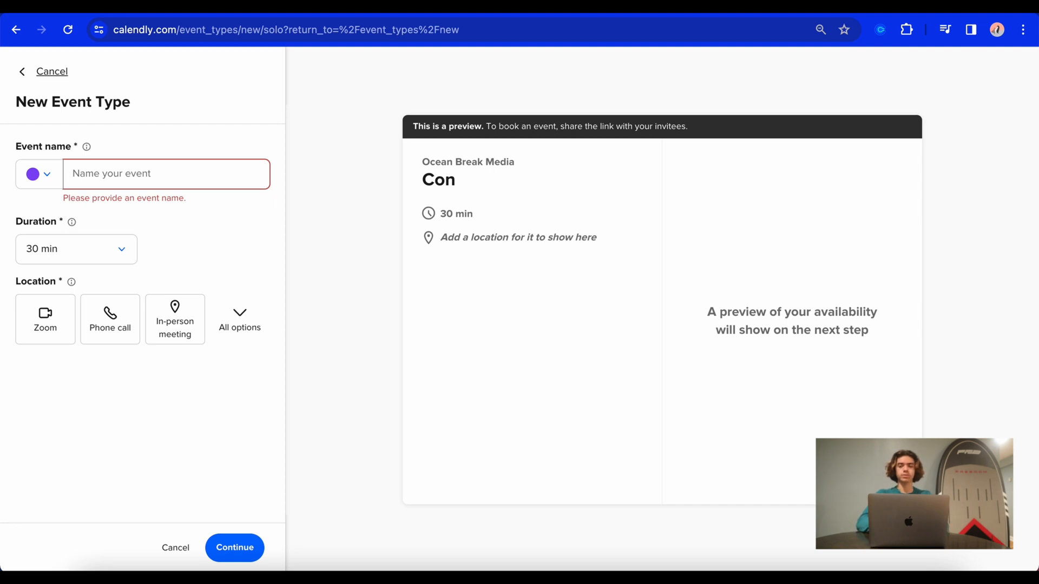
pyautogui.click(166, 173)
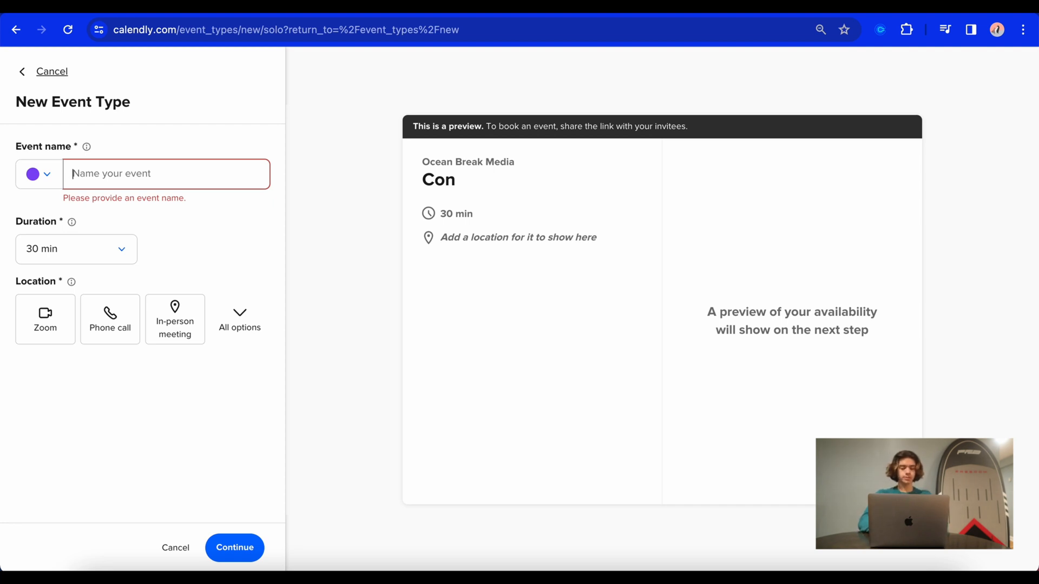
pyautogui.write('Co')
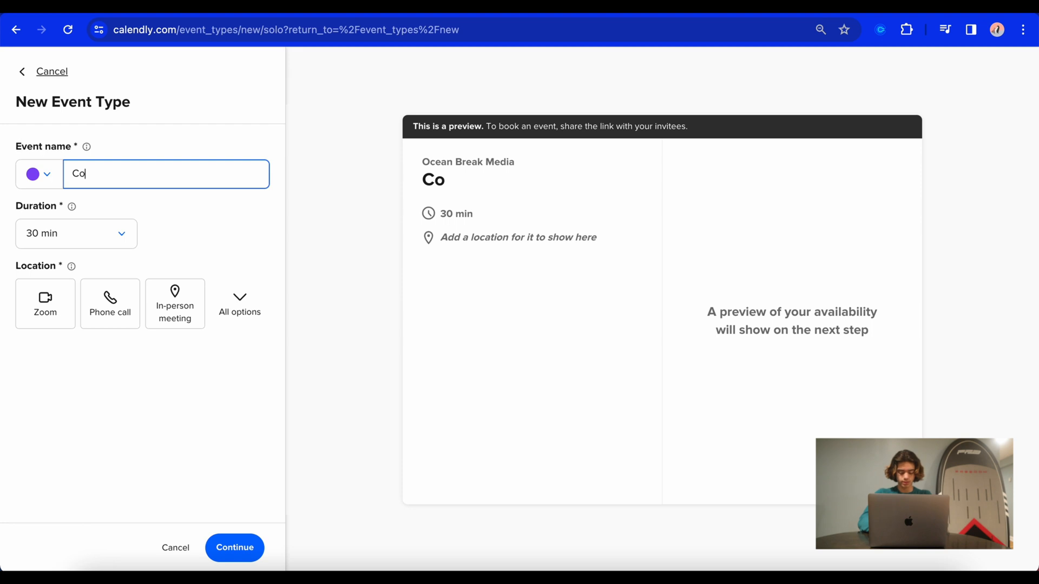
pyautogui.write('nsultation (Business')
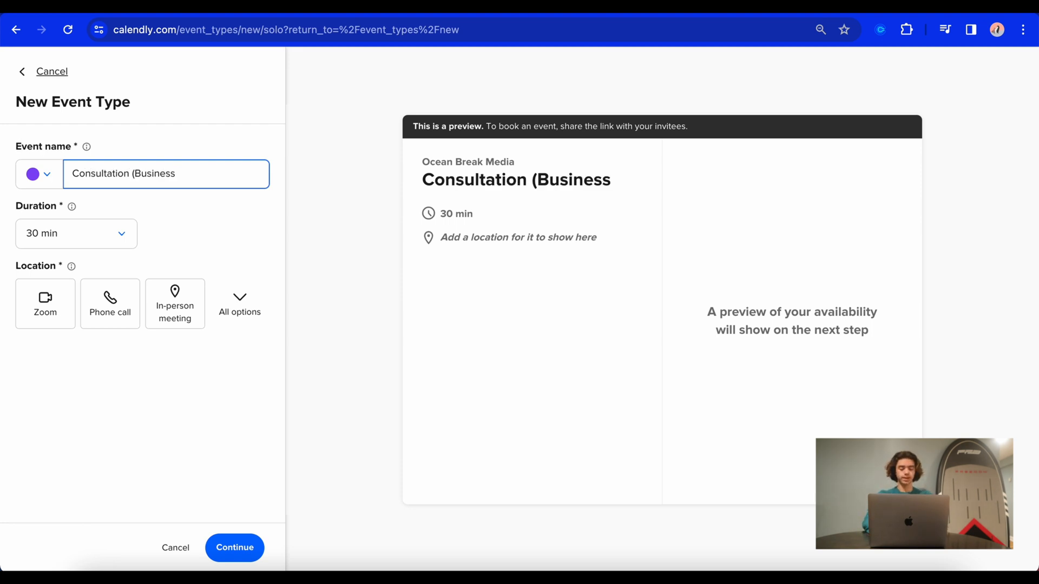
pyautogui.write('diagnosis)')
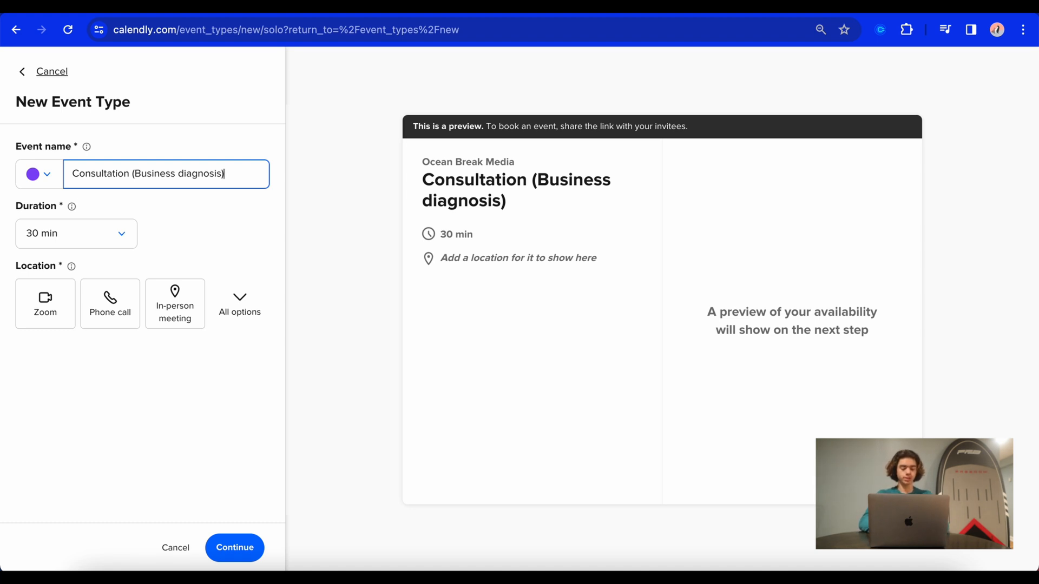
# - Set the duration to 45 minutes and the location to Google Meet
pyautogui.click(75, 234)
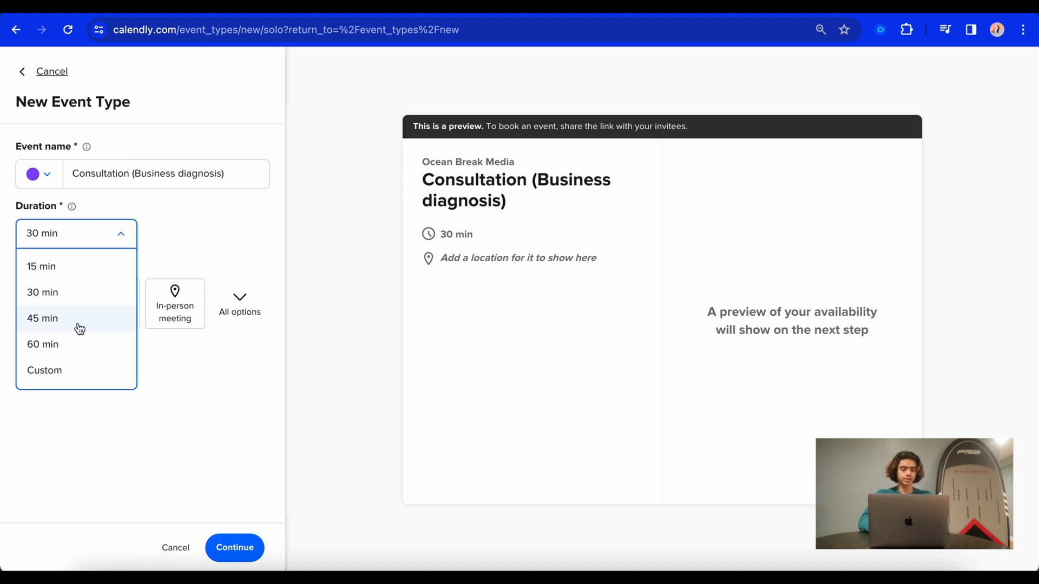
pyautogui.click(43, 318)
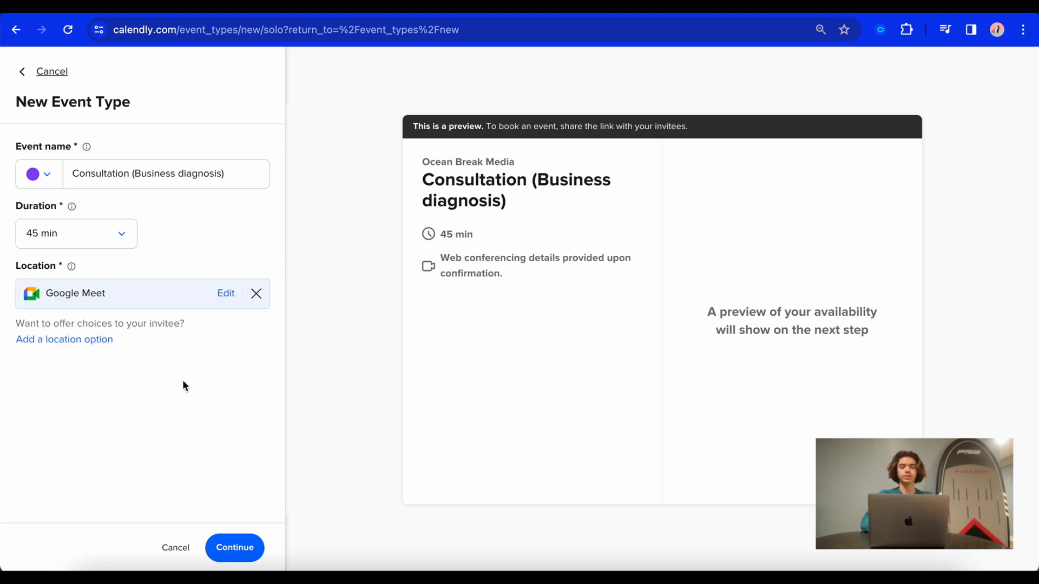
pyautogui.click(257, 293)
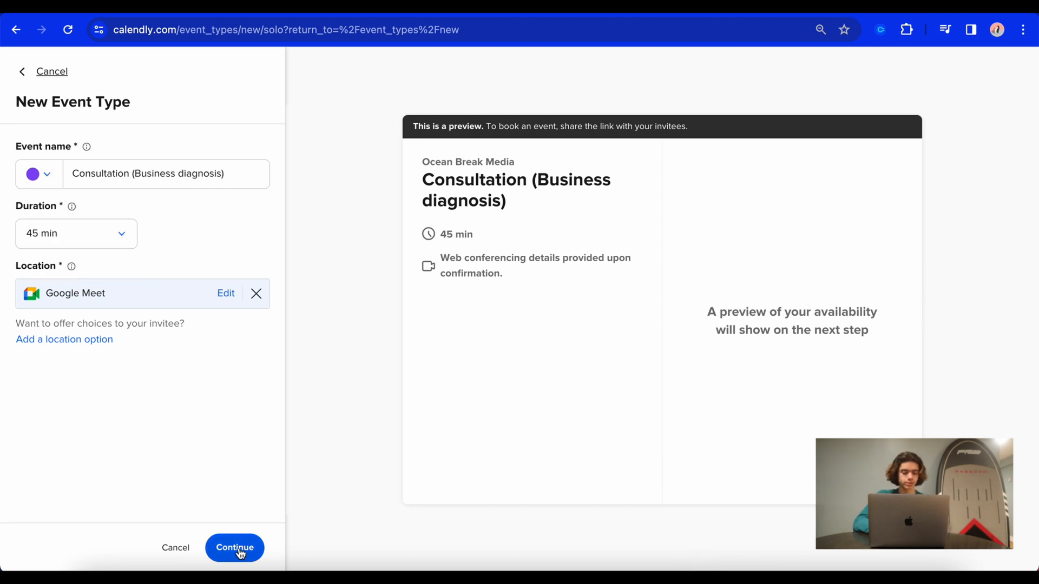
# - Create the event type, review its event details, and return to the summary
pyautogui.click(235, 548)
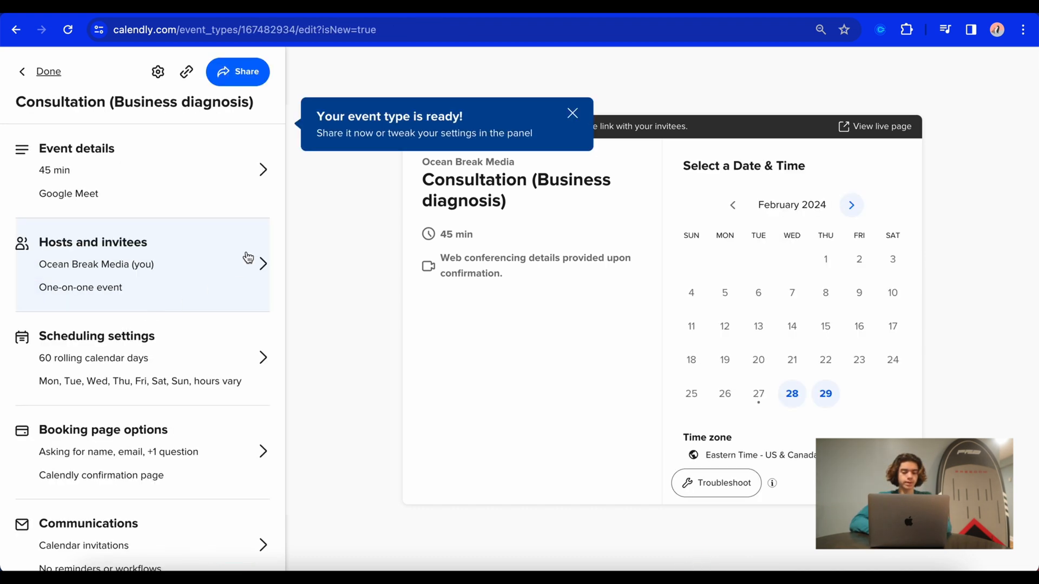
pyautogui.click(573, 113)
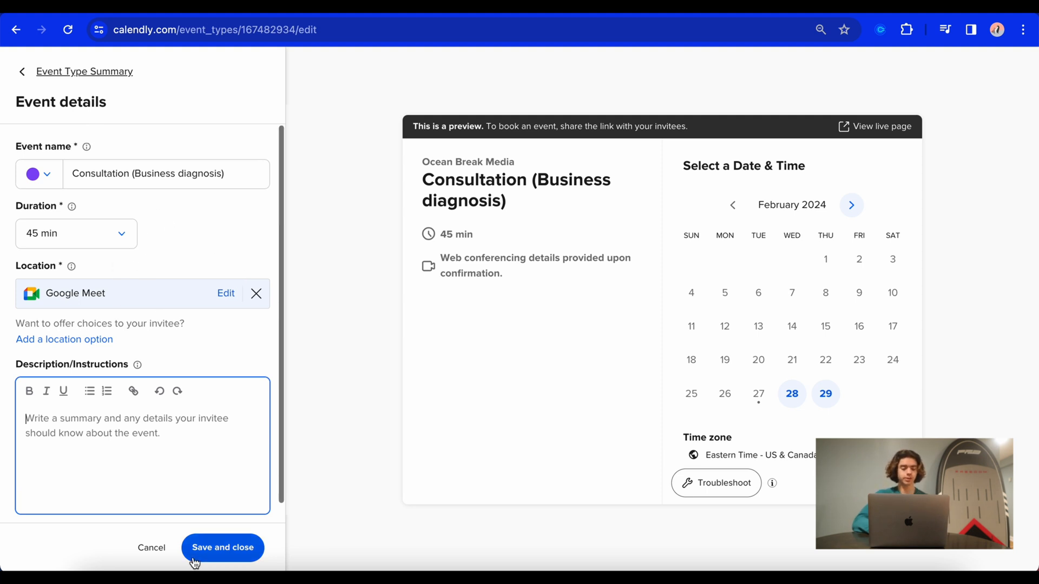
pyautogui.click(223, 548)
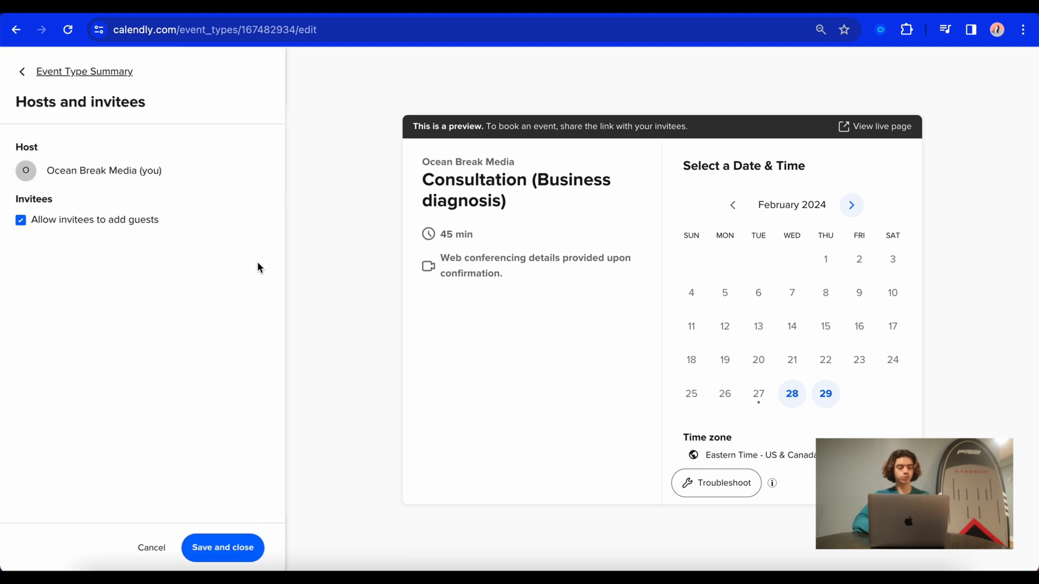
pyautogui.moveTo(122, 181)
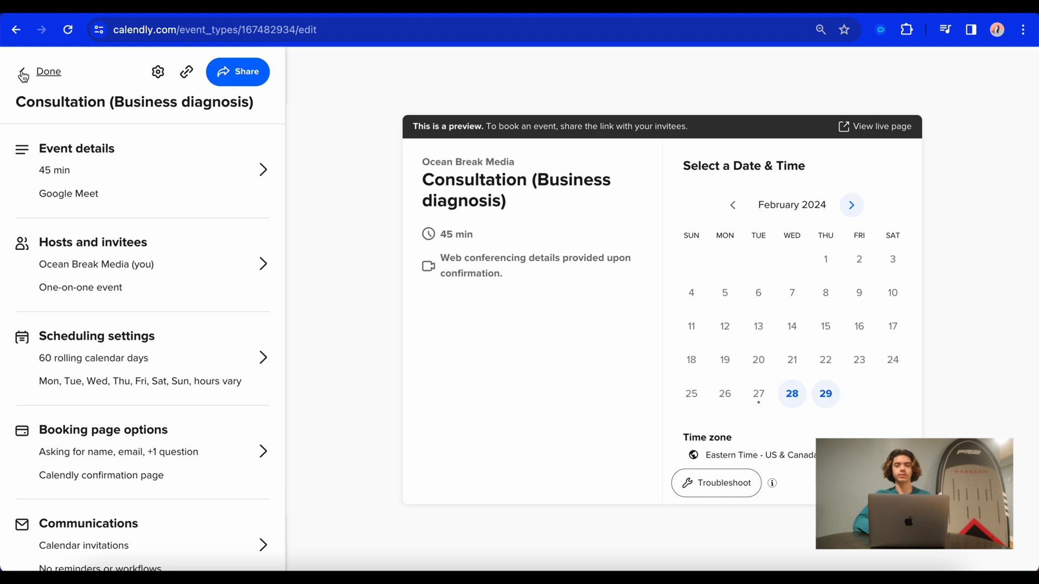
# - Change the invitee booking window from 60 to 7 calendar days in Scheduling settings
pyautogui.scroll(-3)
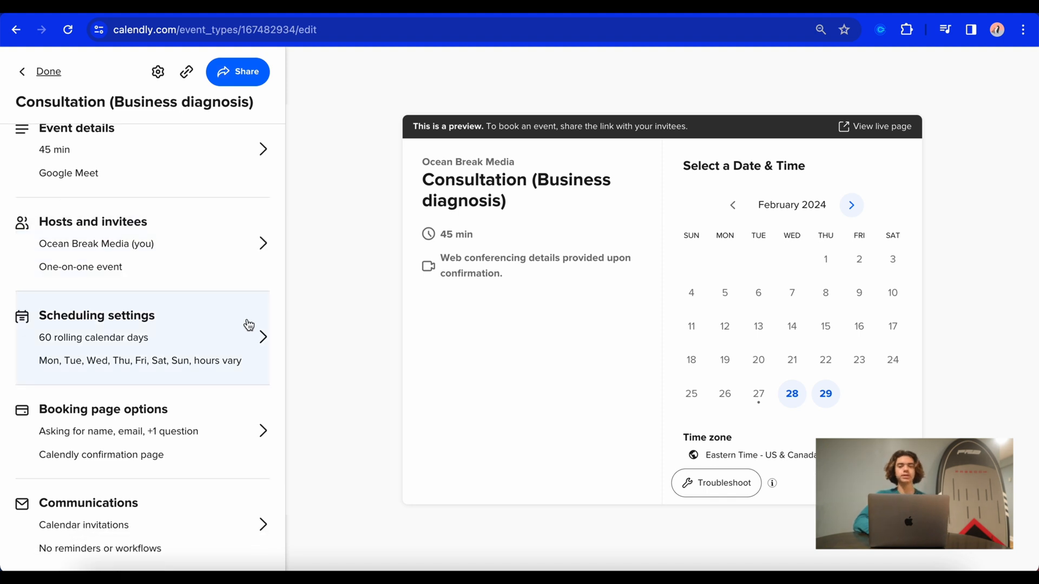
pyautogui.moveTo(264, 338)
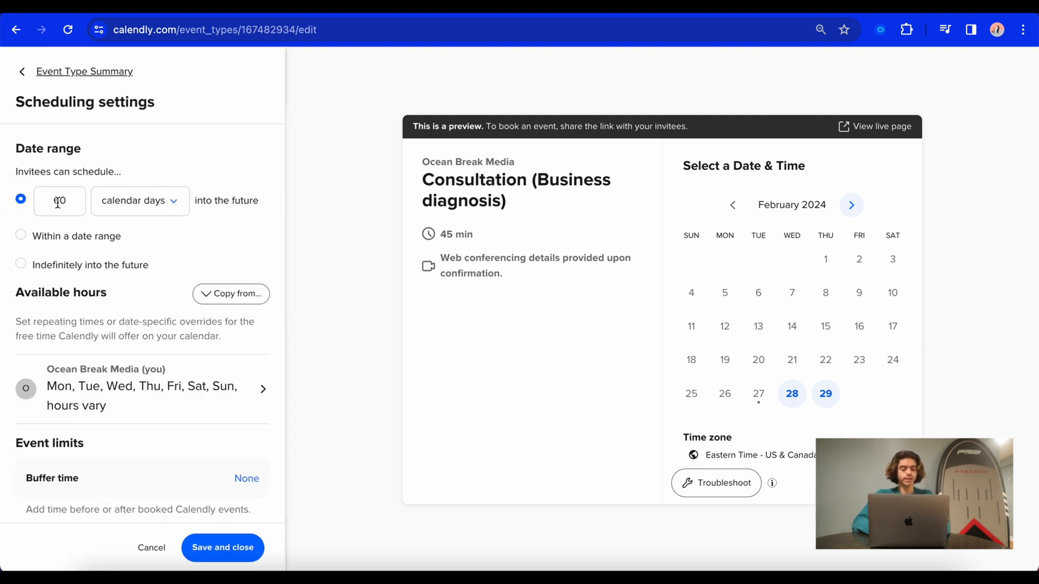
pyautogui.write('60')
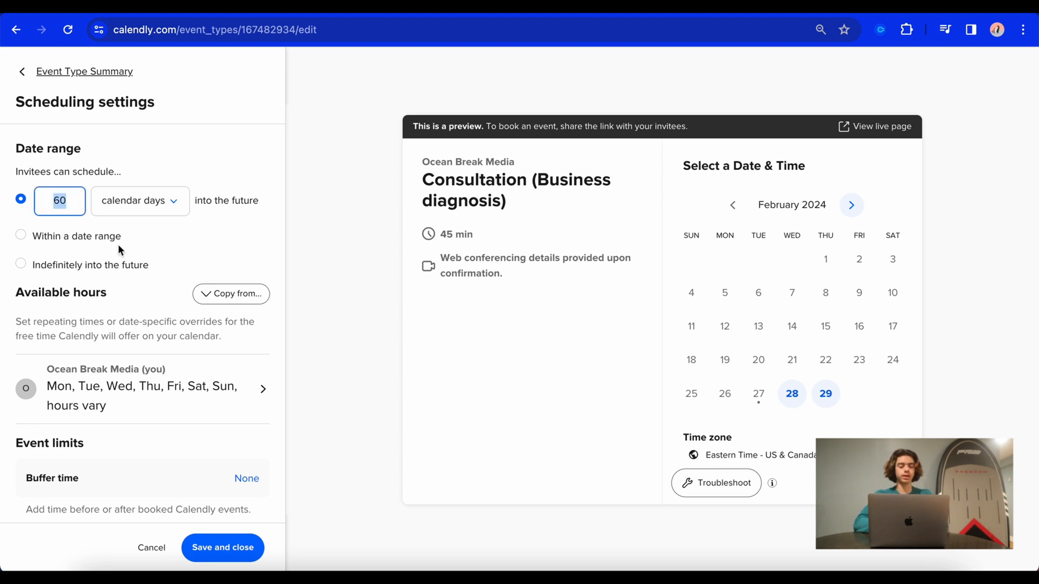
pyautogui.write('15')
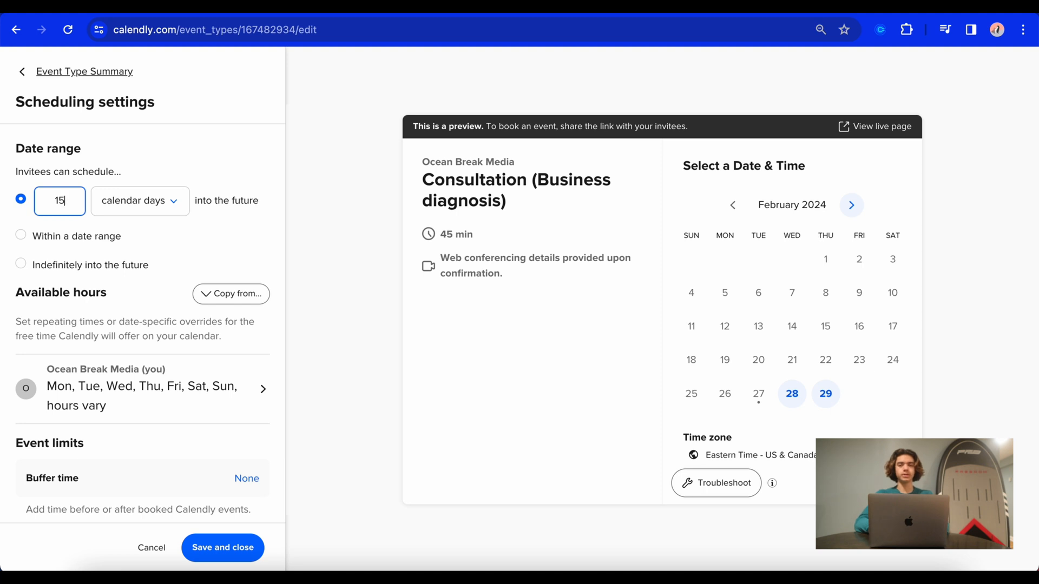
pyautogui.press('backspace')
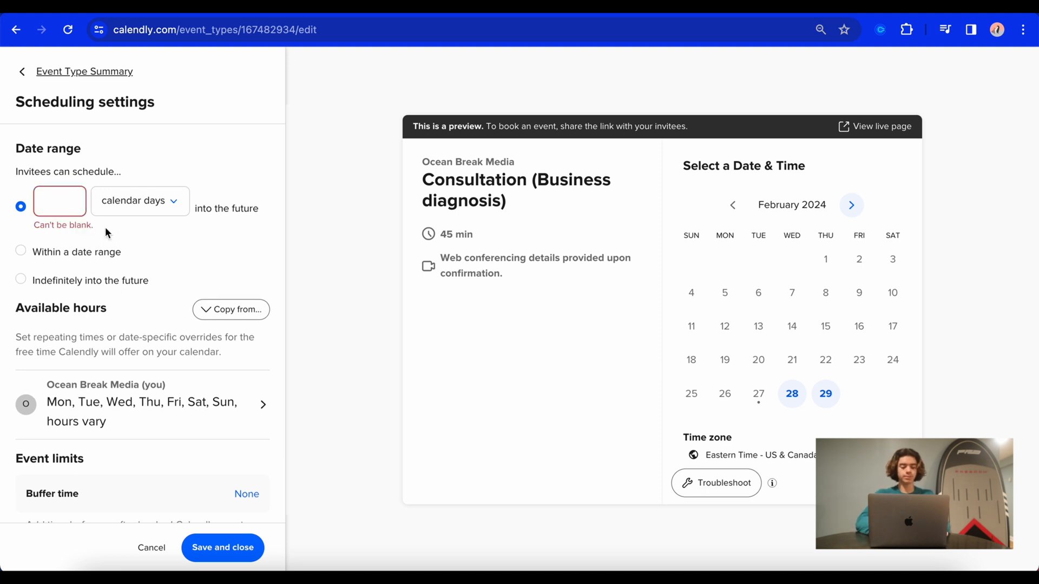
pyautogui.write('7')
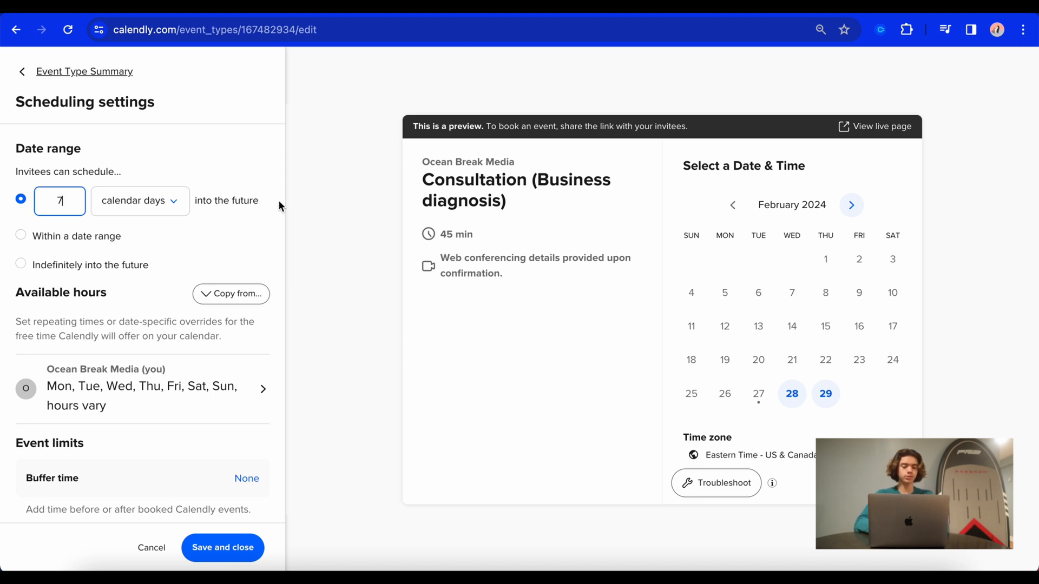
pyautogui.scroll(-3)
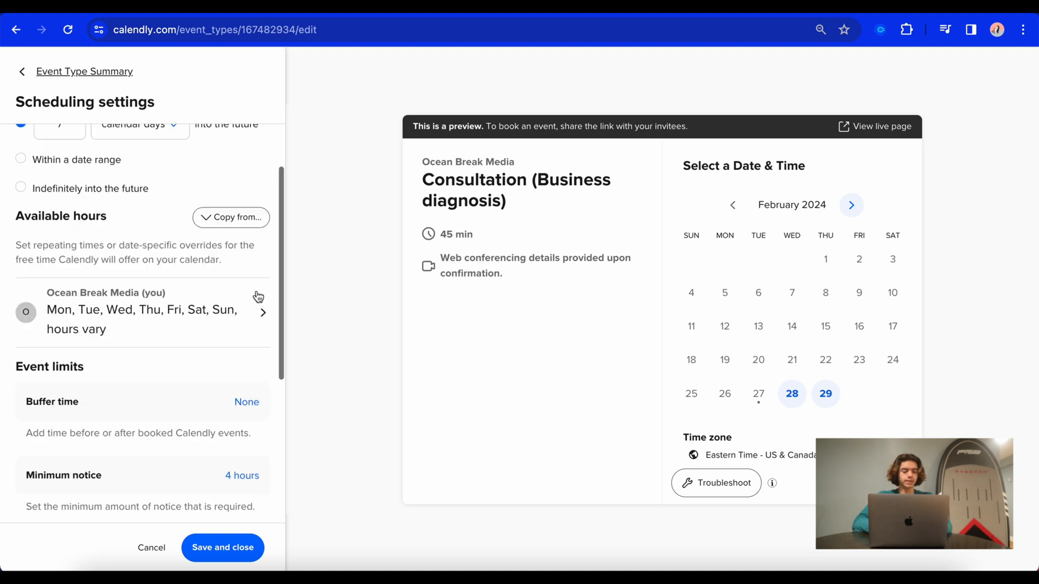
# - Review Ocean Break Media's weekly hours: Sunday 9am–5pm, weekdays 3–8pm, Saturday 4–8pm
pyautogui.click(141, 311)
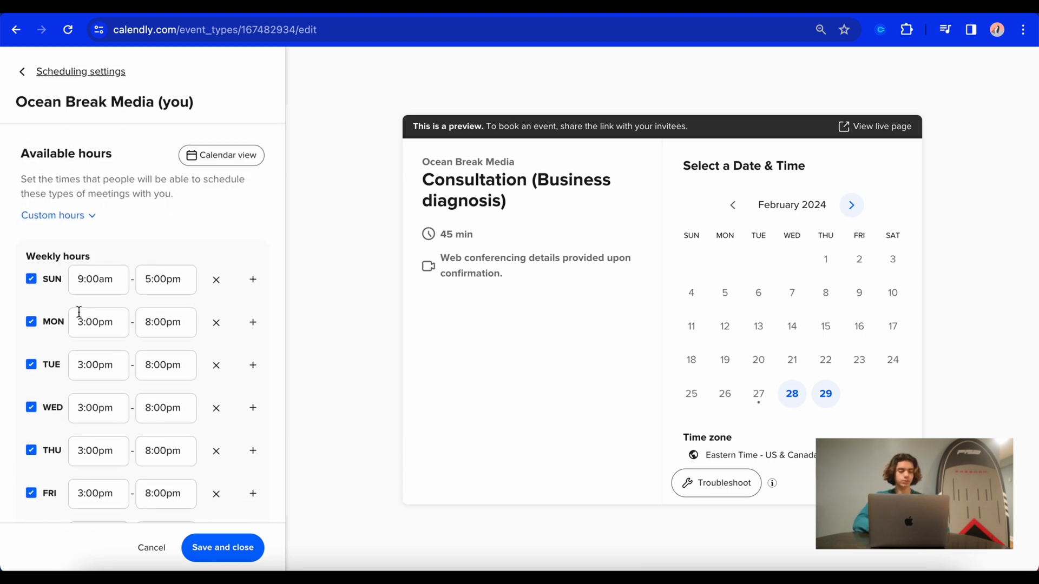
pyautogui.scroll(-3)
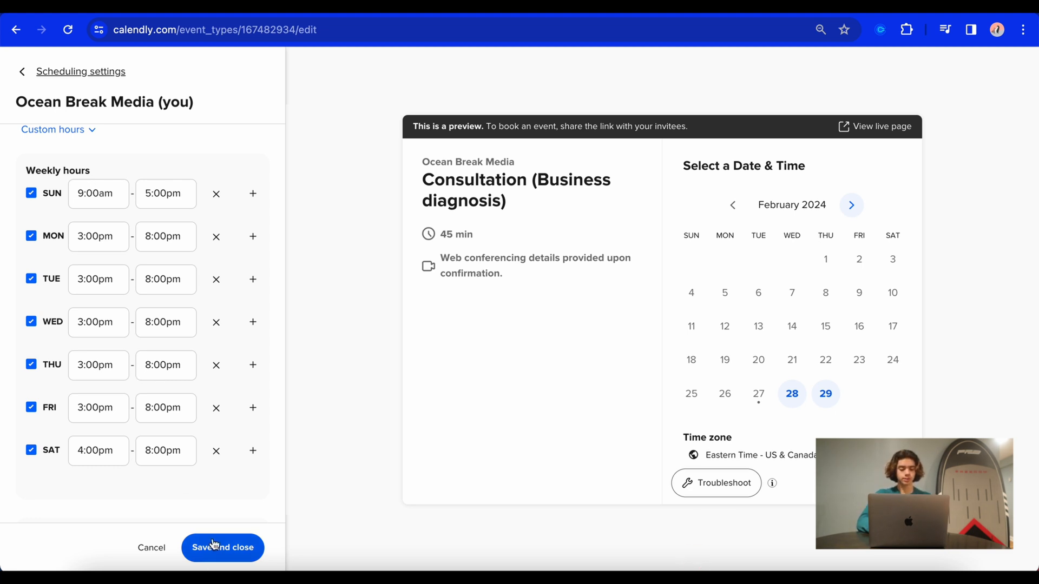
# - Keep the weekly hours and raise the minimum notice from 4 to 5 hours
pyautogui.click(222, 548)
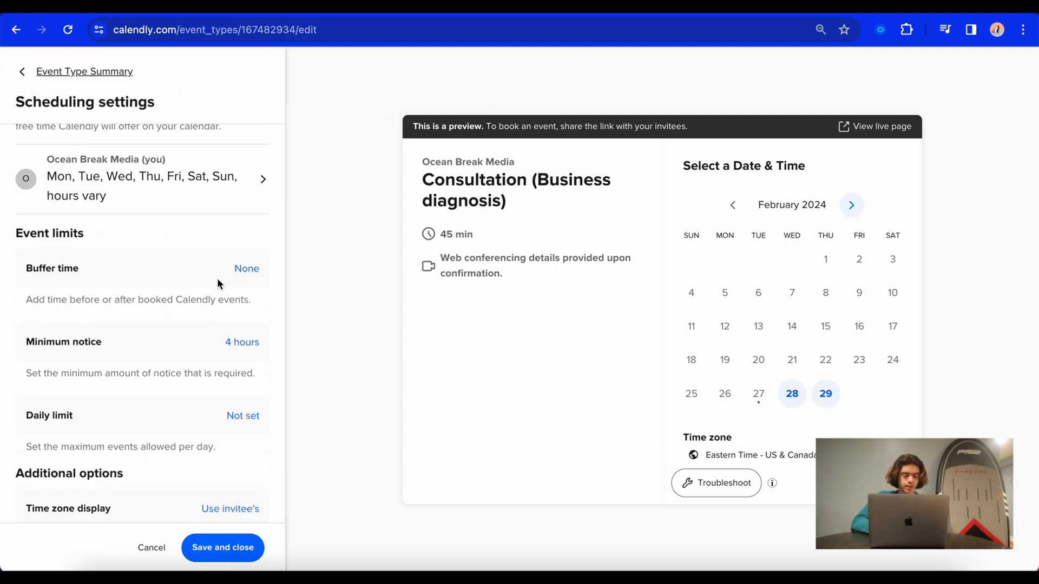
pyautogui.click(64, 312)
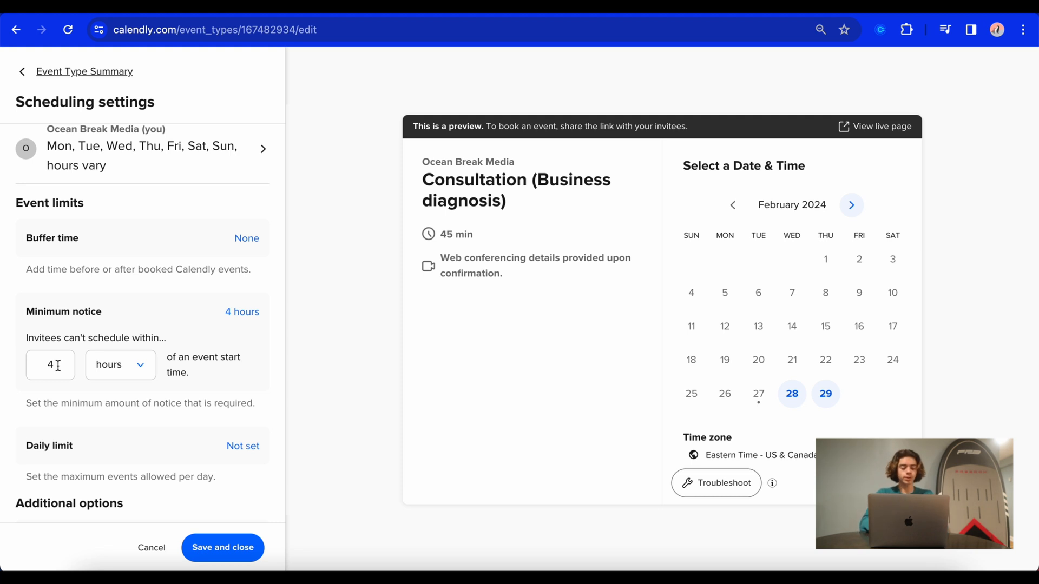
pyautogui.click(51, 365)
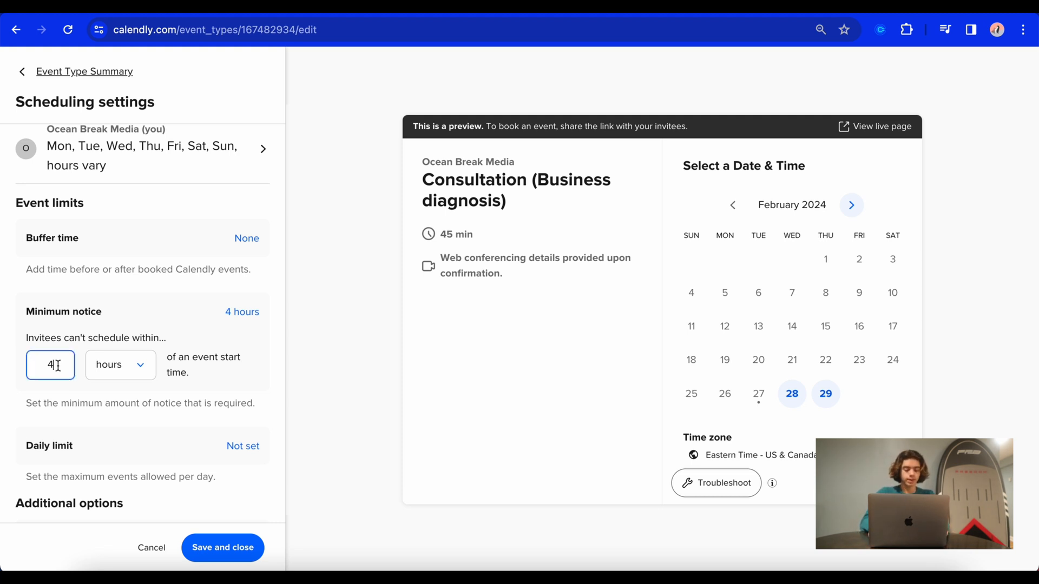
pyautogui.write('5')
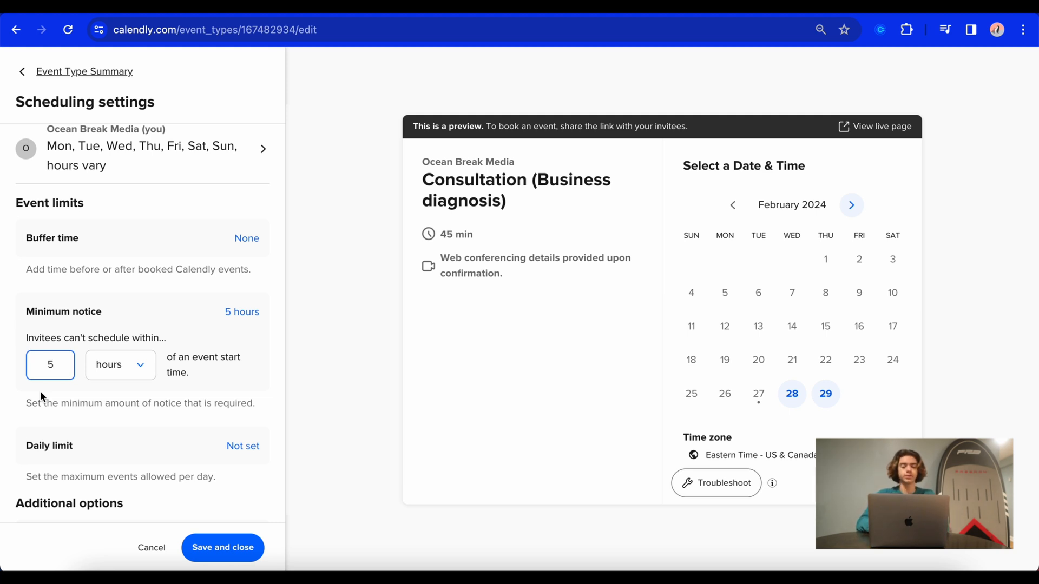
pyautogui.scroll(-3)
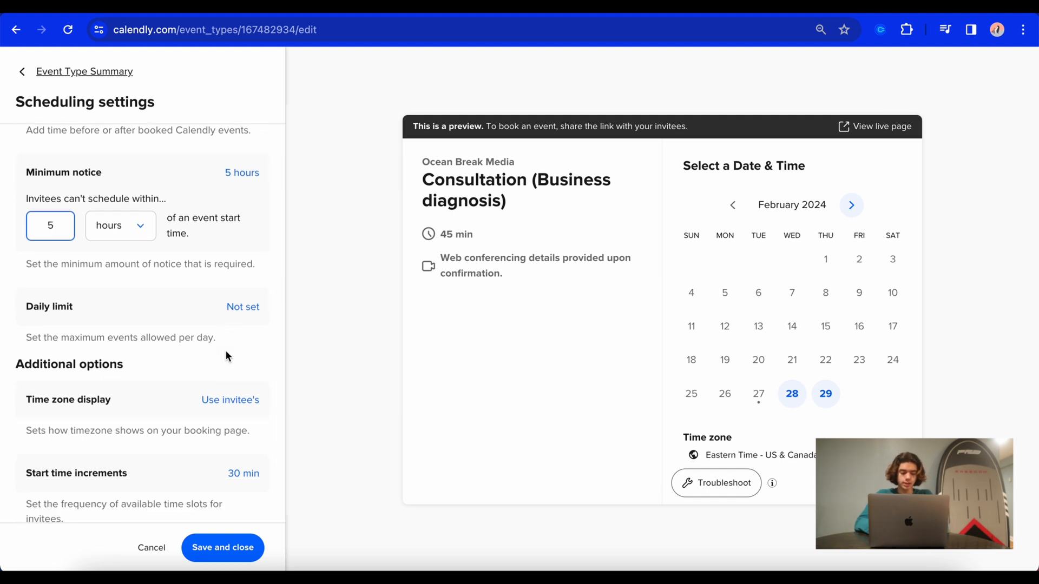
pyautogui.moveTo(137, 327)
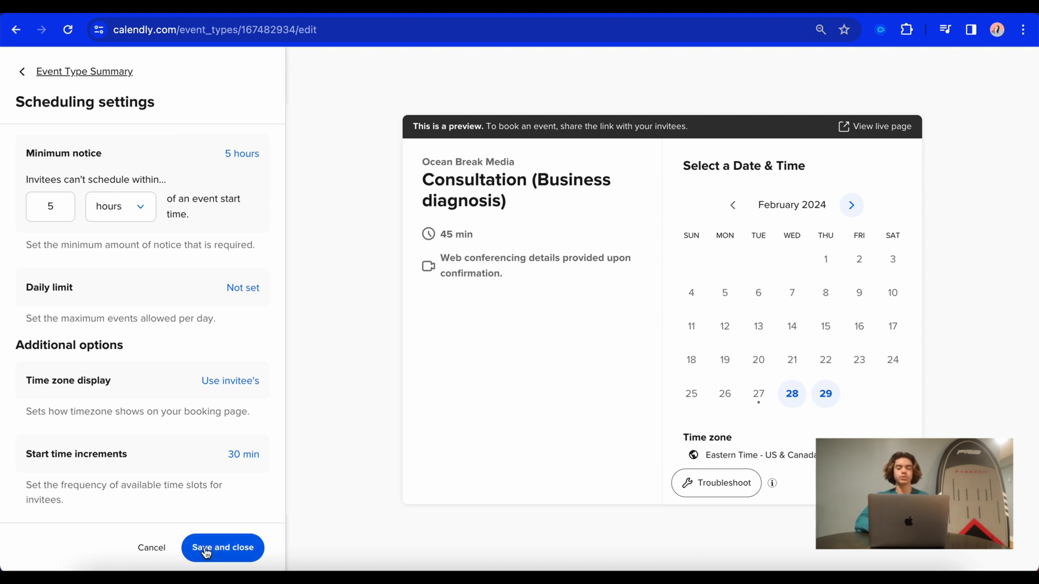
# - Save the scheduling settings and bring up the Invitee questions under Booking page options
pyautogui.click(221, 548)
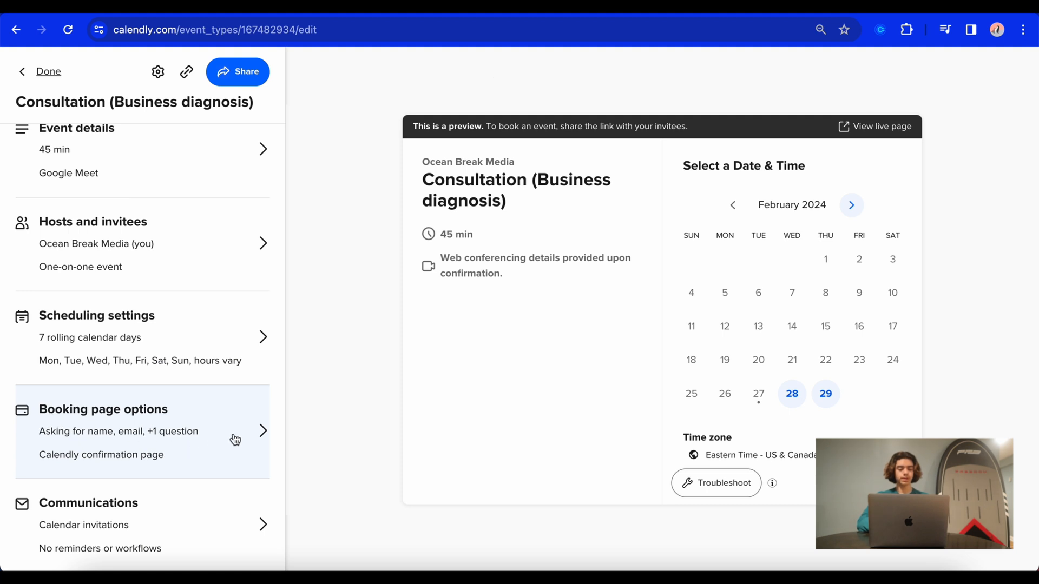
pyautogui.click(103, 409)
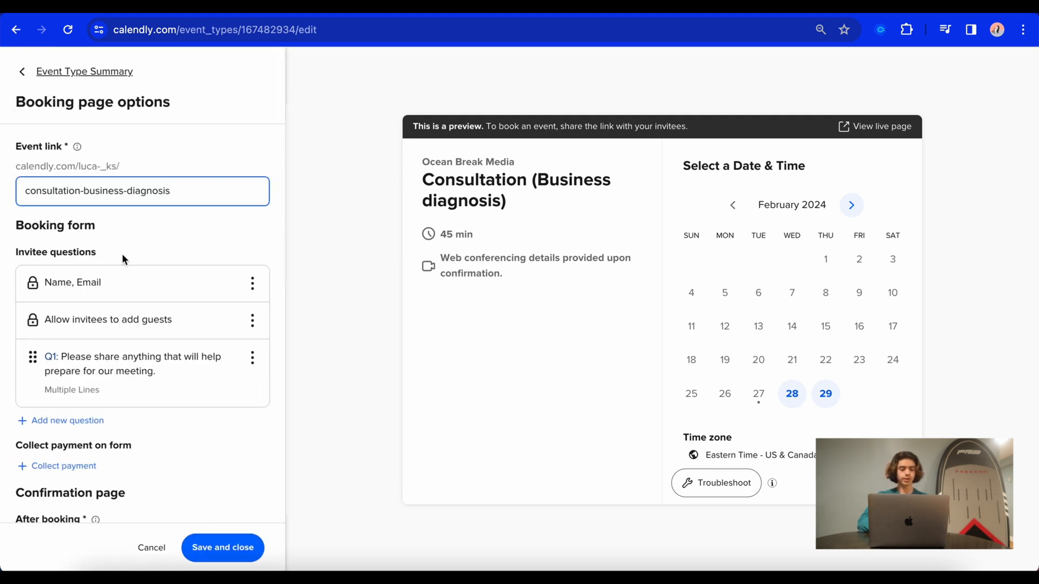
pyautogui.scroll(-3)
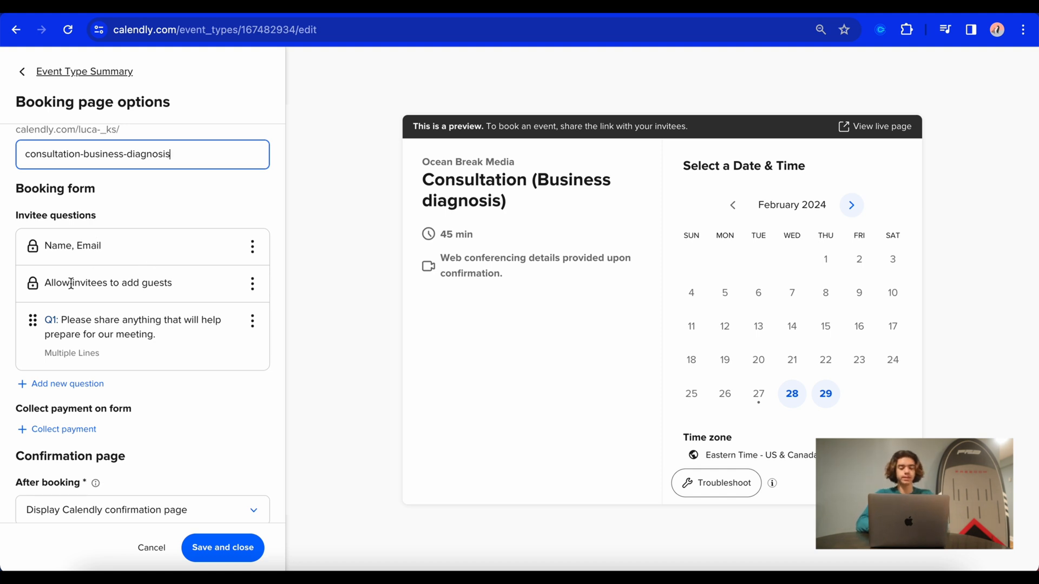
pyautogui.scroll(-3)
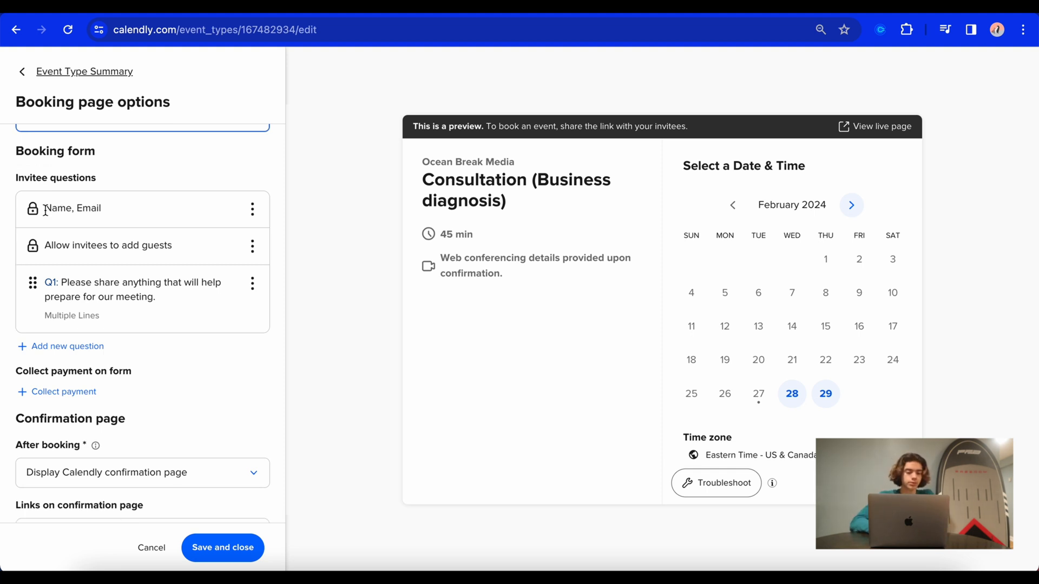
# - Add a 'Phone Number' invitee question with the Phone Number answer type
pyautogui.click(66, 346)
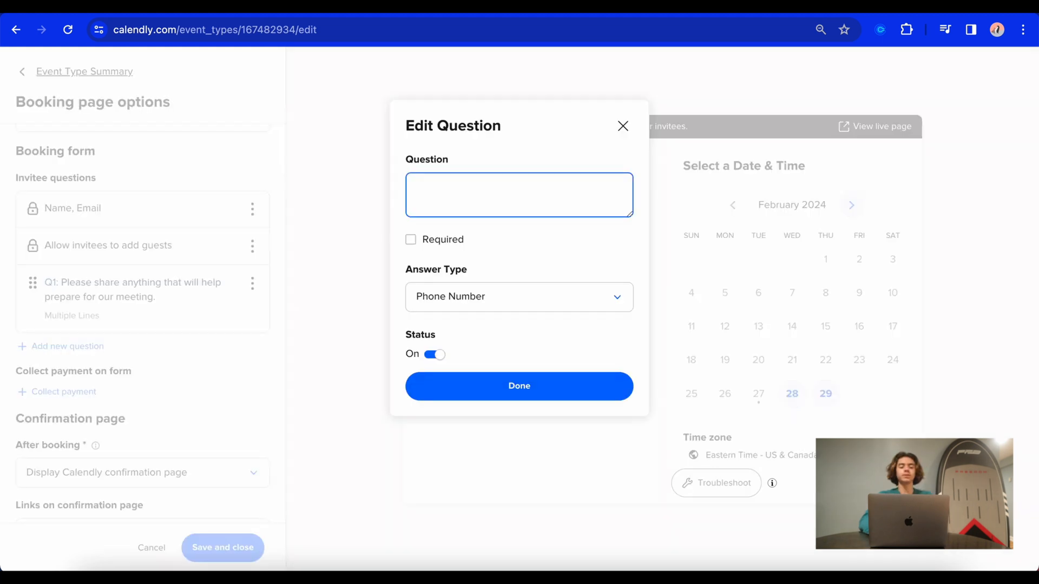
pyautogui.click(518, 296)
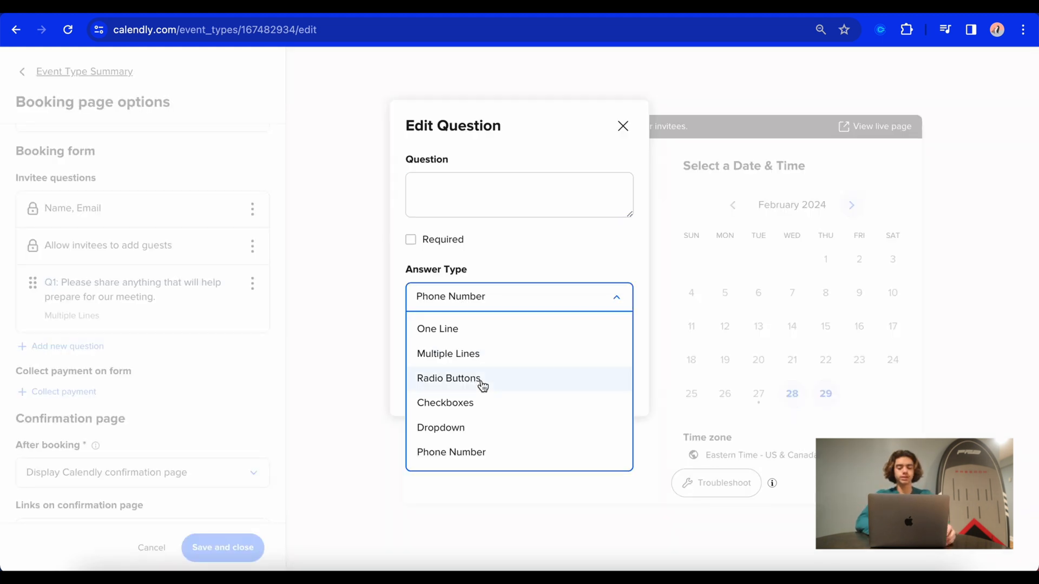
pyautogui.click(518, 297)
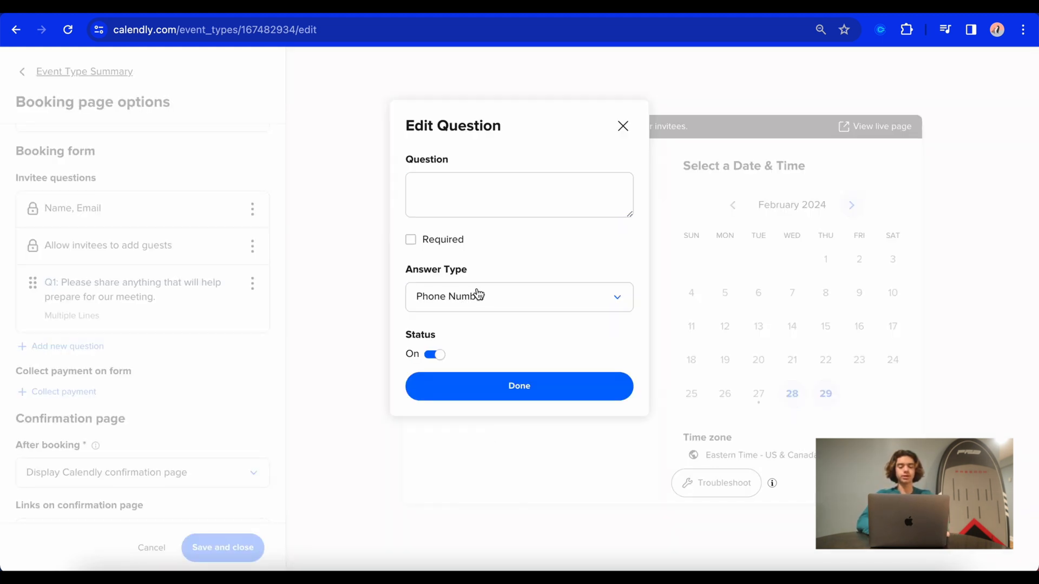
pyautogui.click(519, 194)
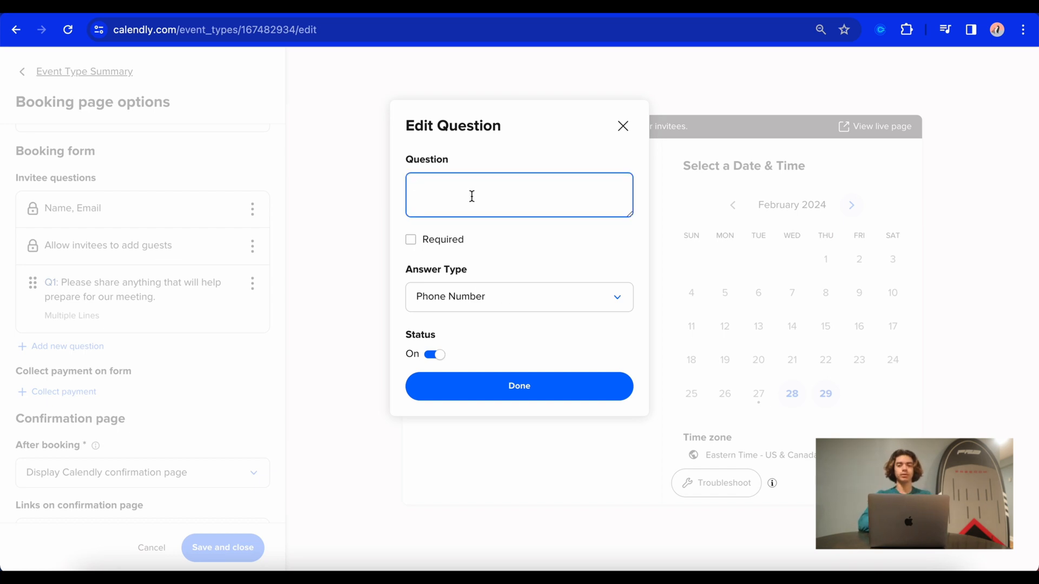
pyautogui.write('Phone Number')
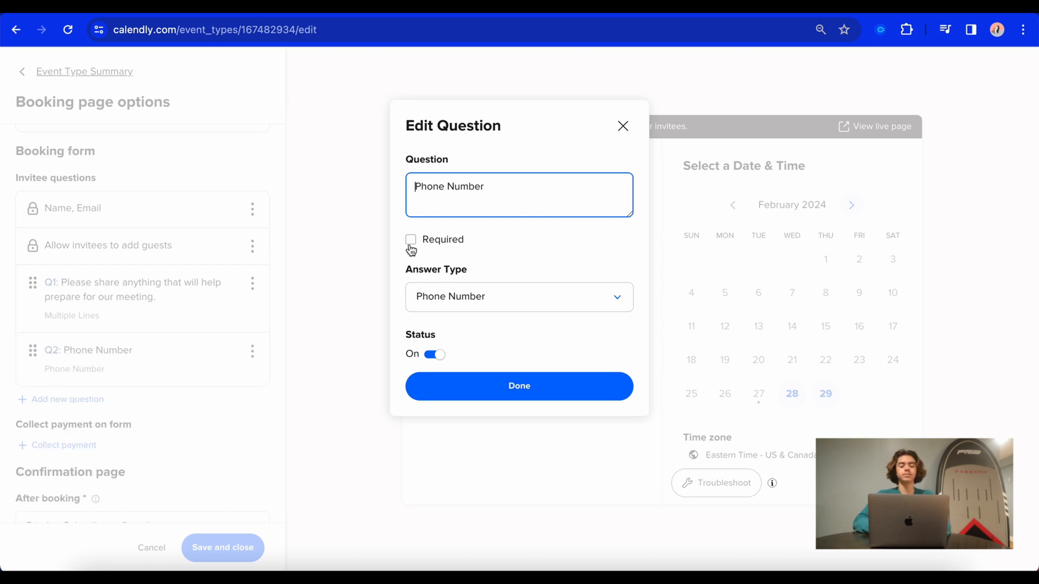
pyautogui.click(412, 239)
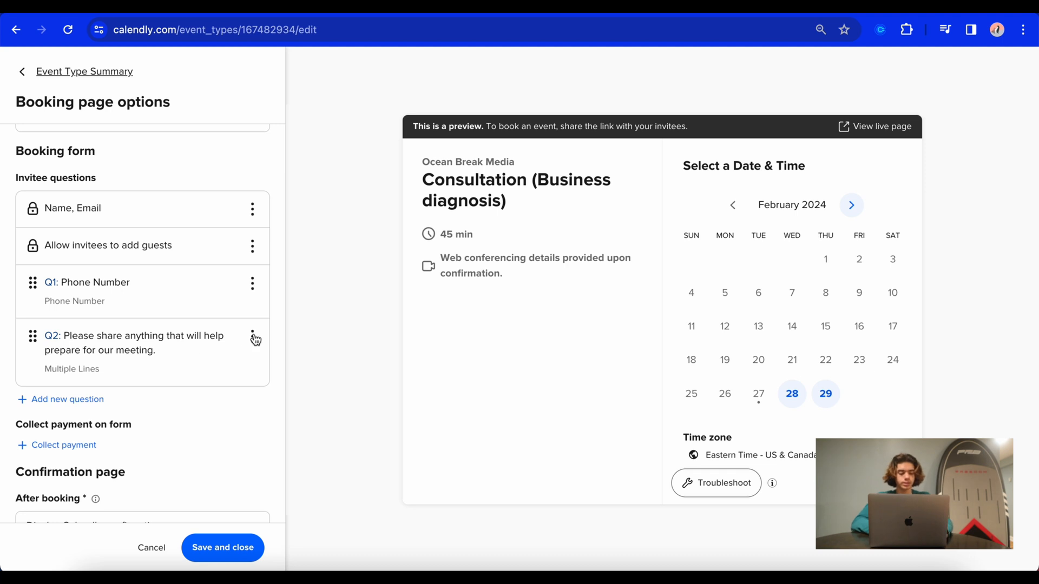
# - Rewrite the preparation question as required one-line 'What is your businesses website URL?' and save it
pyautogui.click(252, 338)
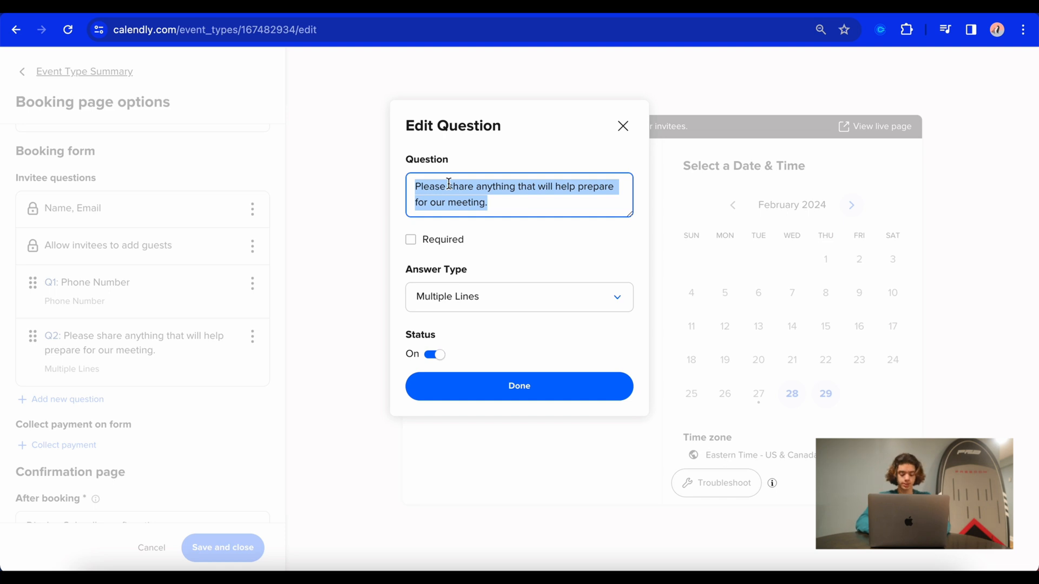
pyautogui.write('What is your businesses website')
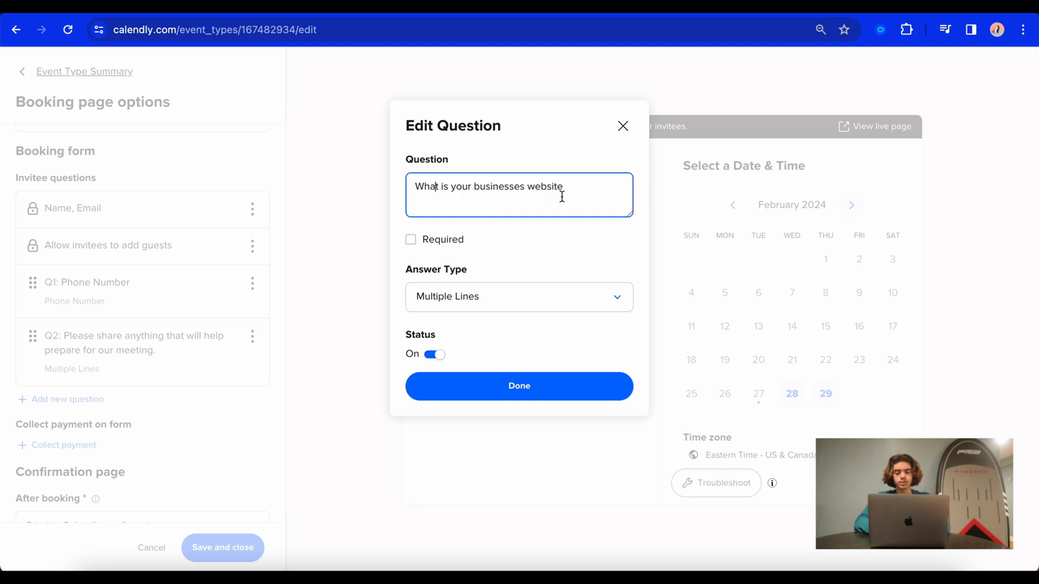
pyautogui.write('URL?')
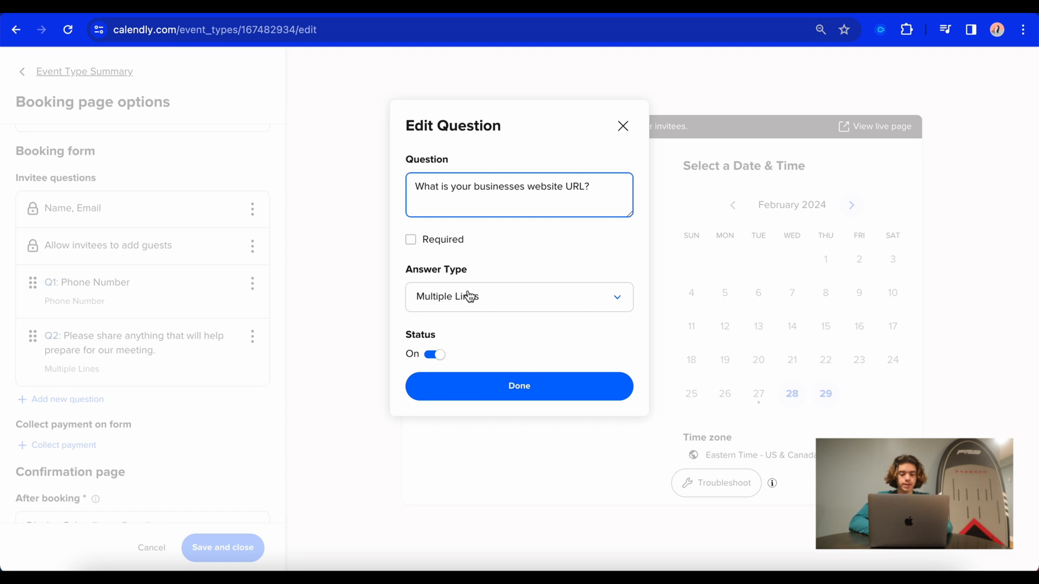
pyautogui.click(518, 296)
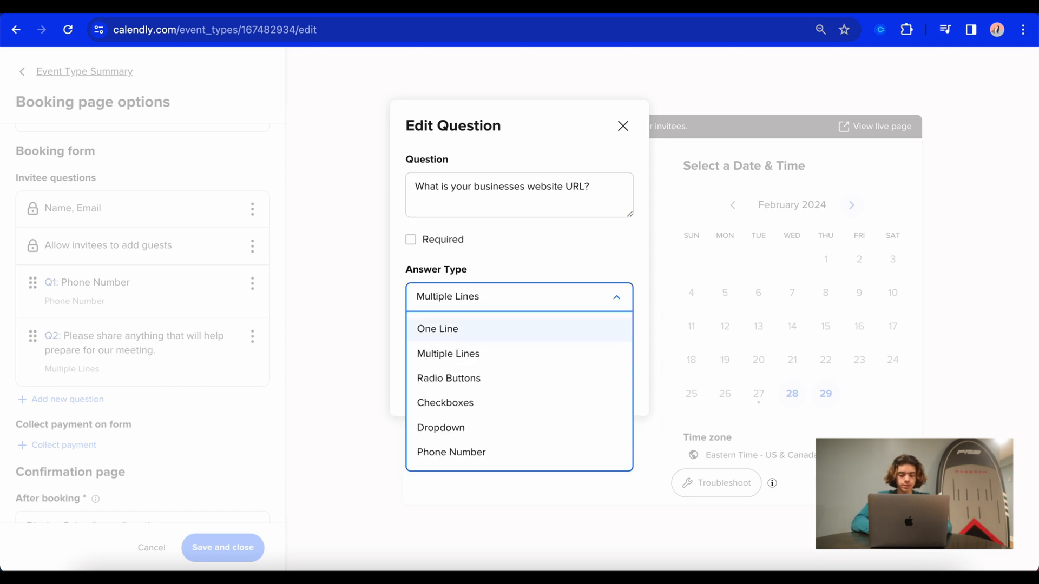
pyautogui.click(438, 329)
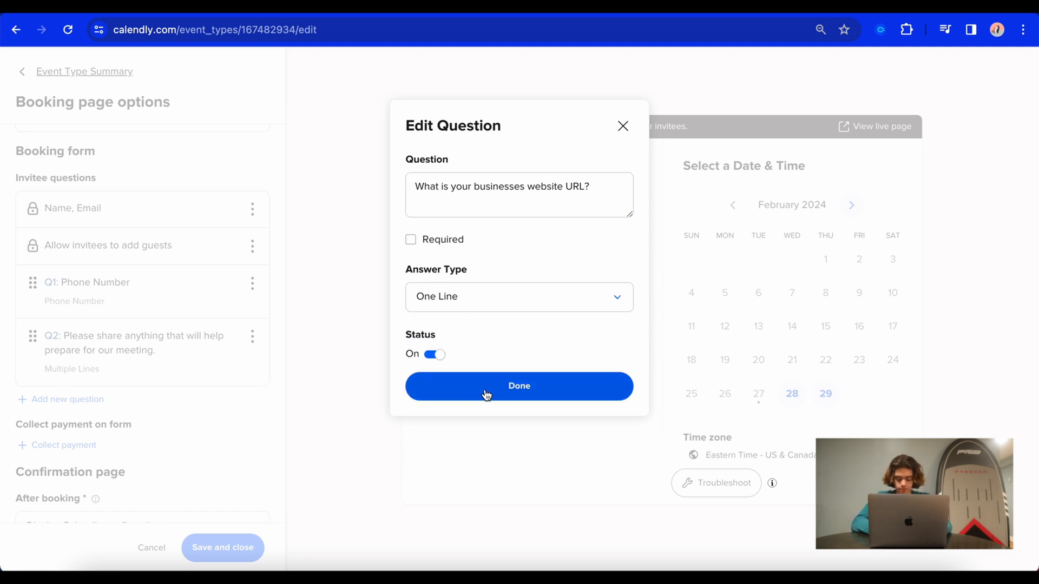
pyautogui.click(410, 240)
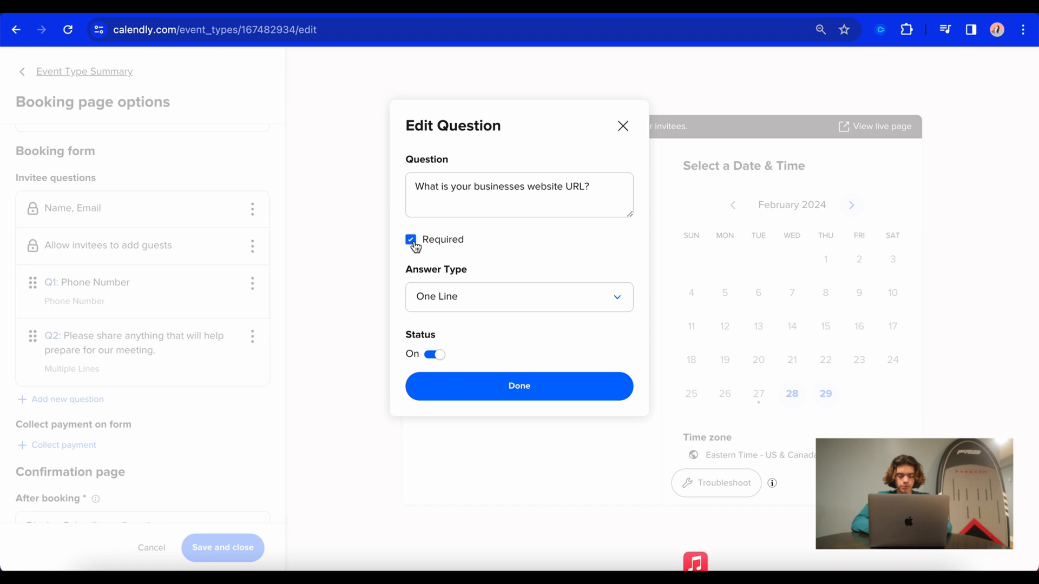
pyautogui.click(518, 385)
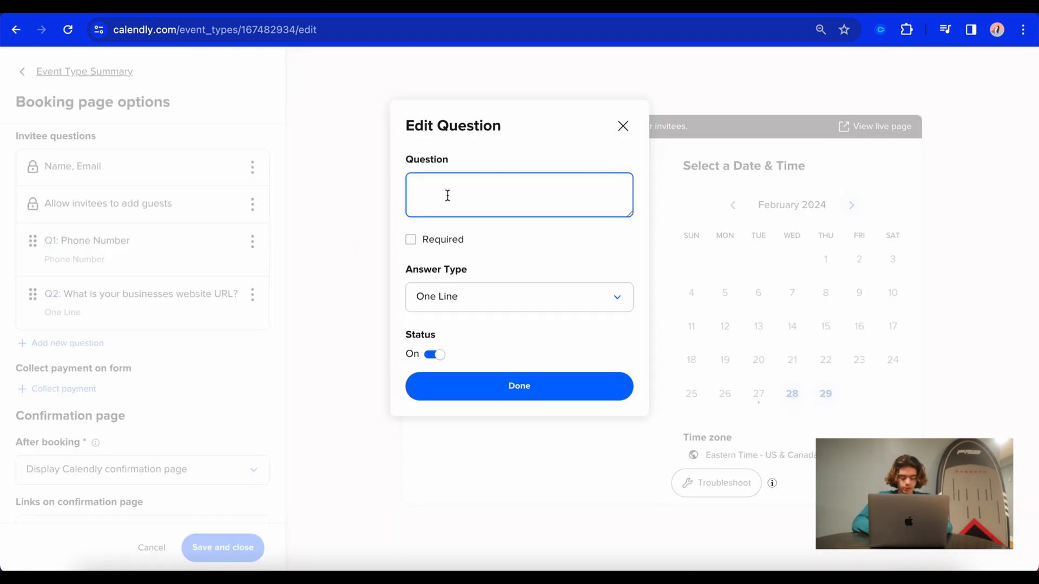
# - Begin a Checkboxes question asking 'What is your current monthly revenue?'
pyautogui.click(518, 296)
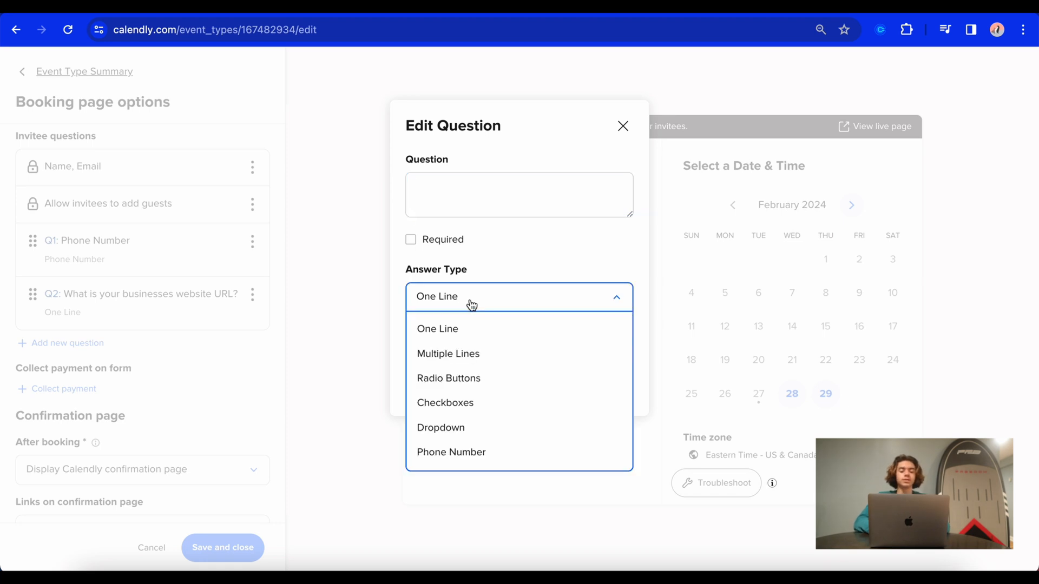
pyautogui.click(444, 402)
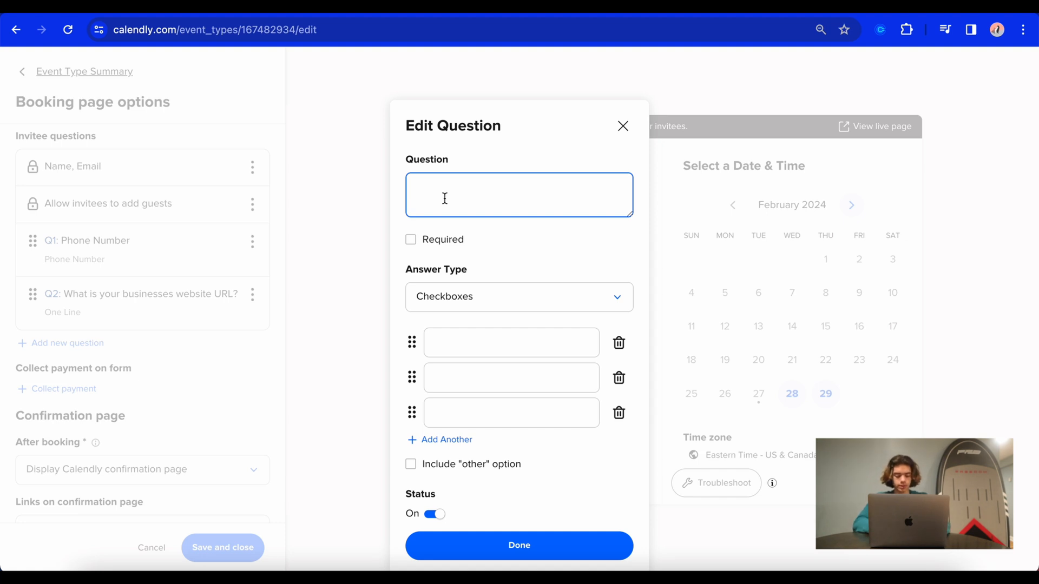
pyautogui.write('What is your')
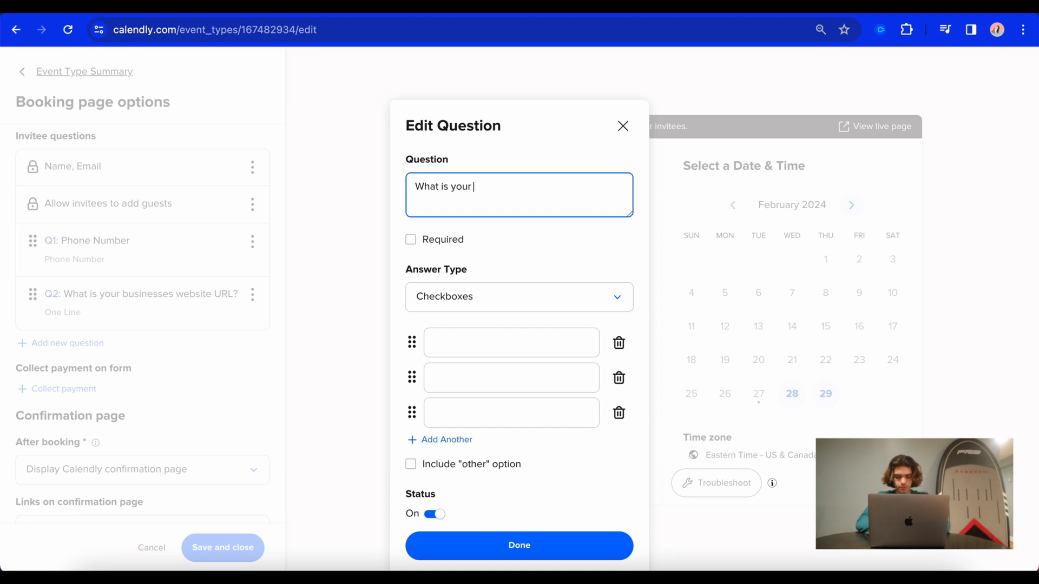
pyautogui.write('current monthly revenue?')
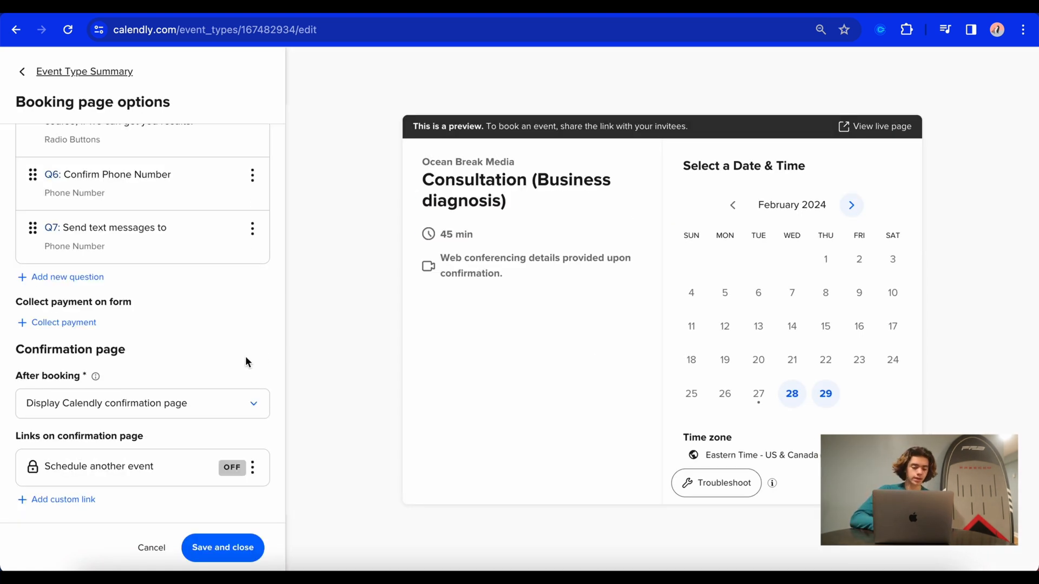
pyautogui.moveTo(167, 382)
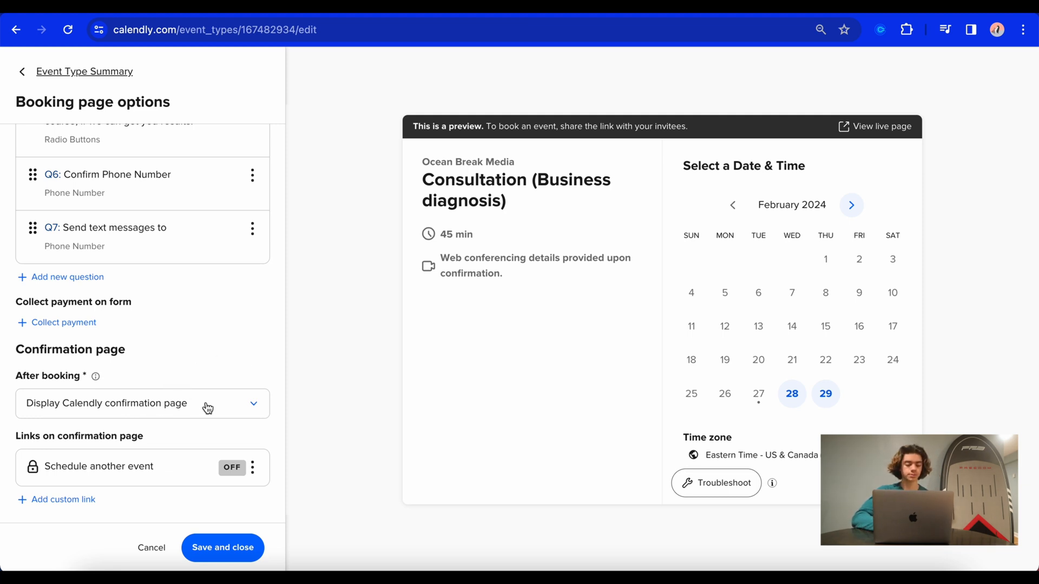
pyautogui.moveTo(185, 404)
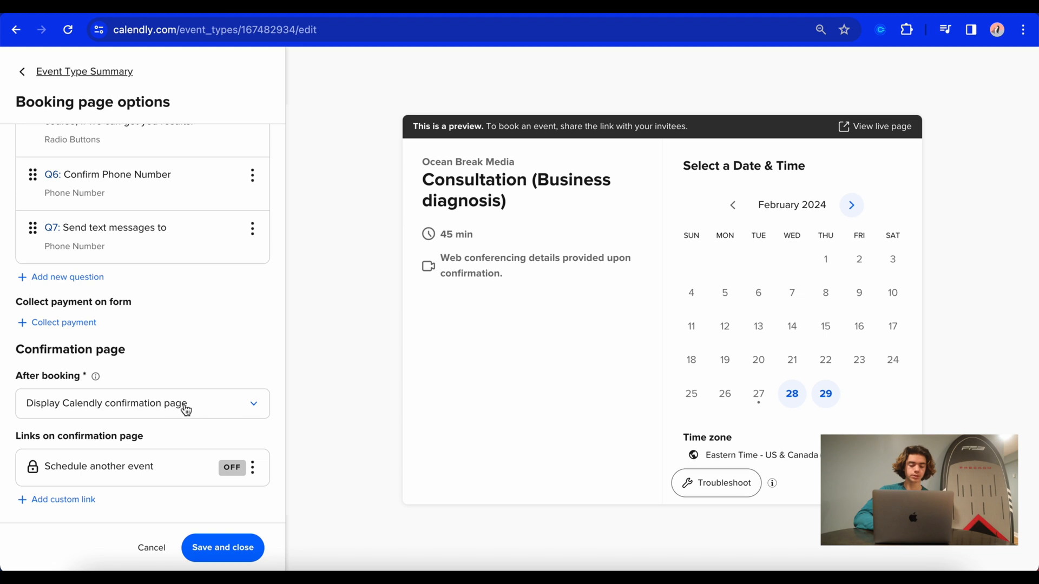
# - Set the After booking option to Display Calendly confirmation page
pyautogui.click(143, 404)
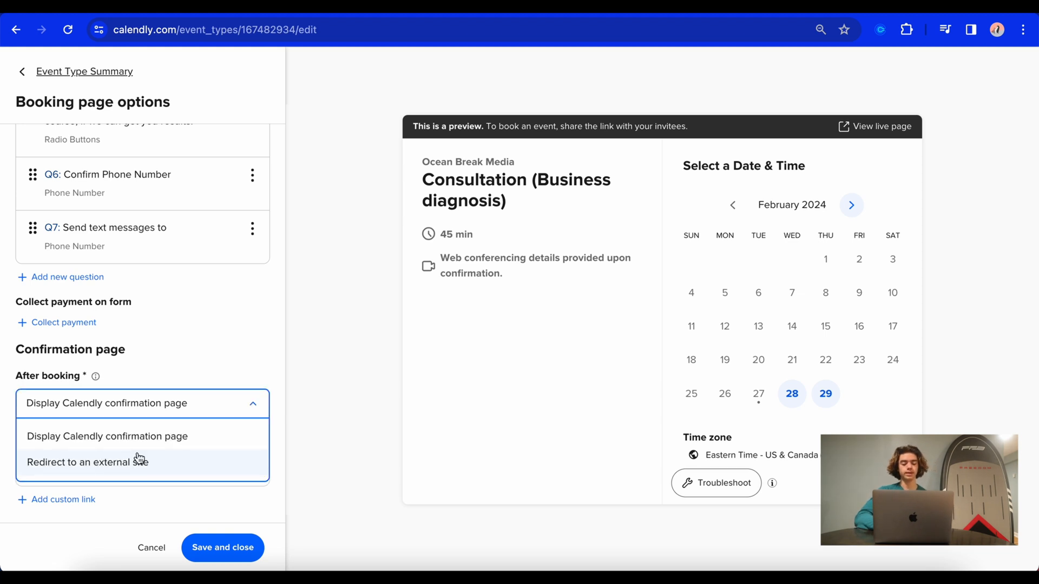
pyautogui.click(107, 437)
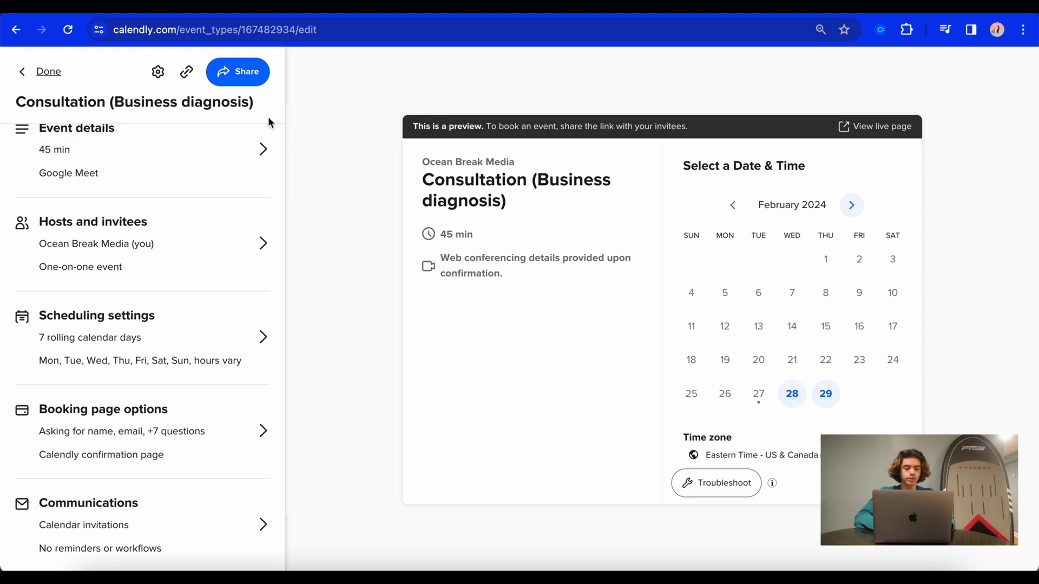
pyautogui.moveTo(186, 71)
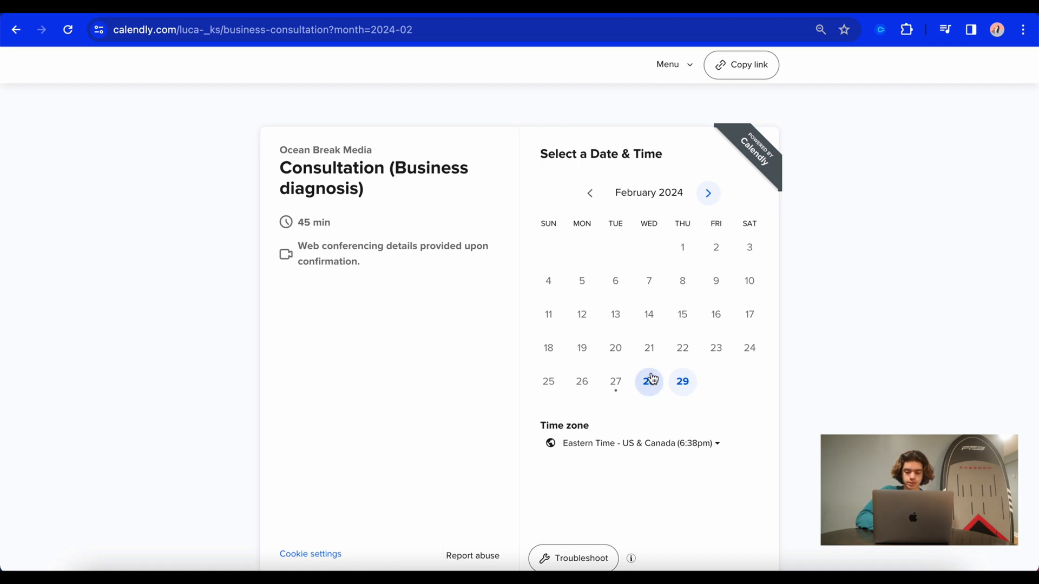
# - On the live page, choose Friday, March 1, 2024 at 3:00pm and continue to the details form
pyautogui.click(708, 193)
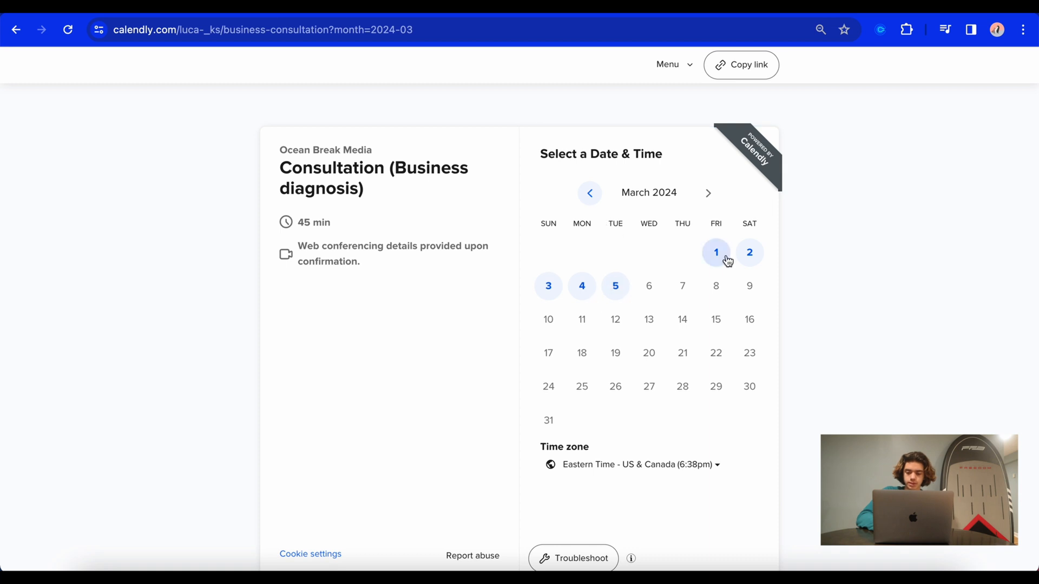
pyautogui.click(715, 252)
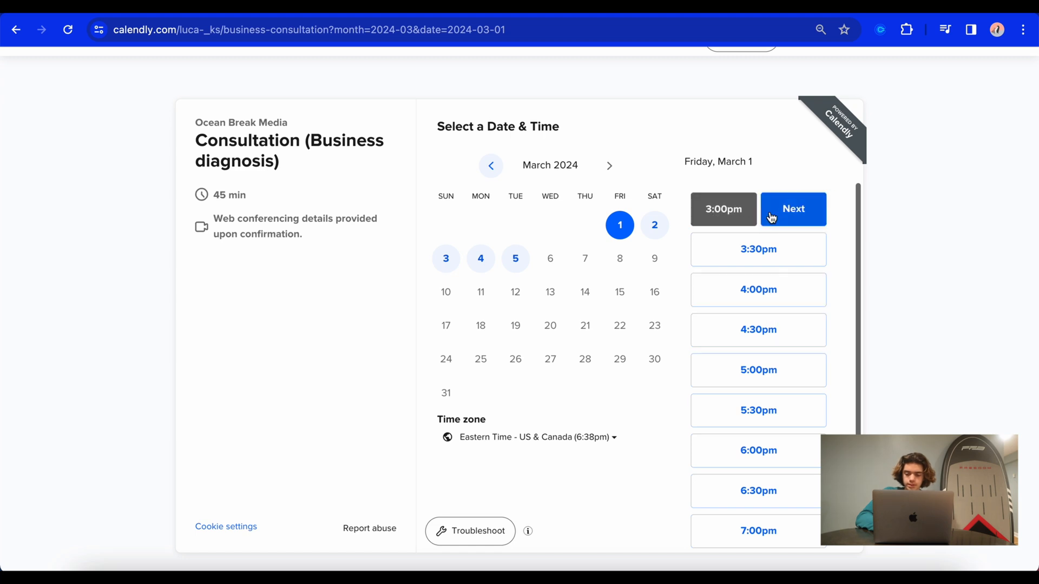
pyautogui.click(794, 209)
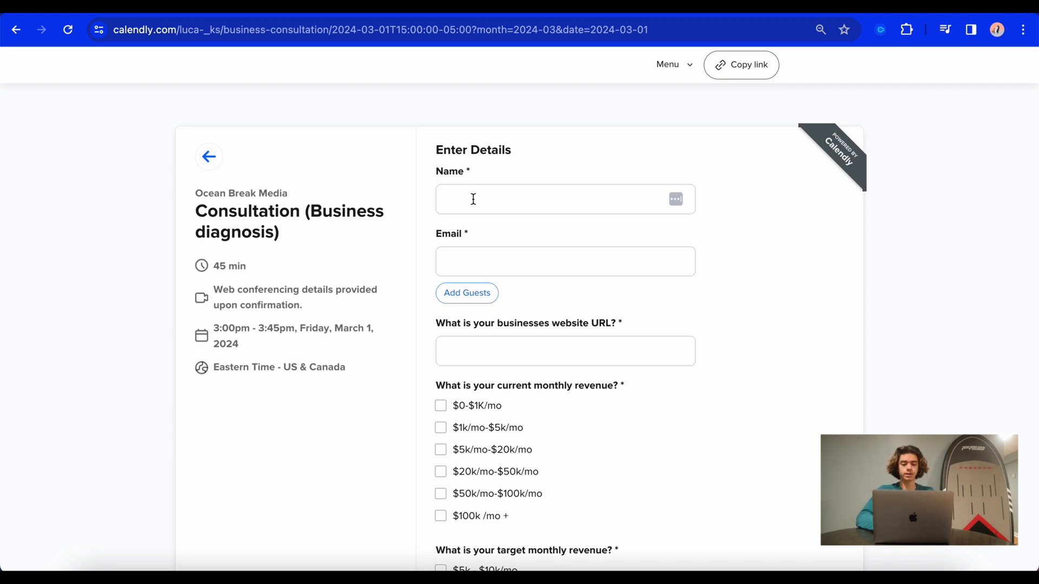
# - Scroll through all custom questions to Schedule Event, then return to the event editor
pyautogui.scroll(-3)
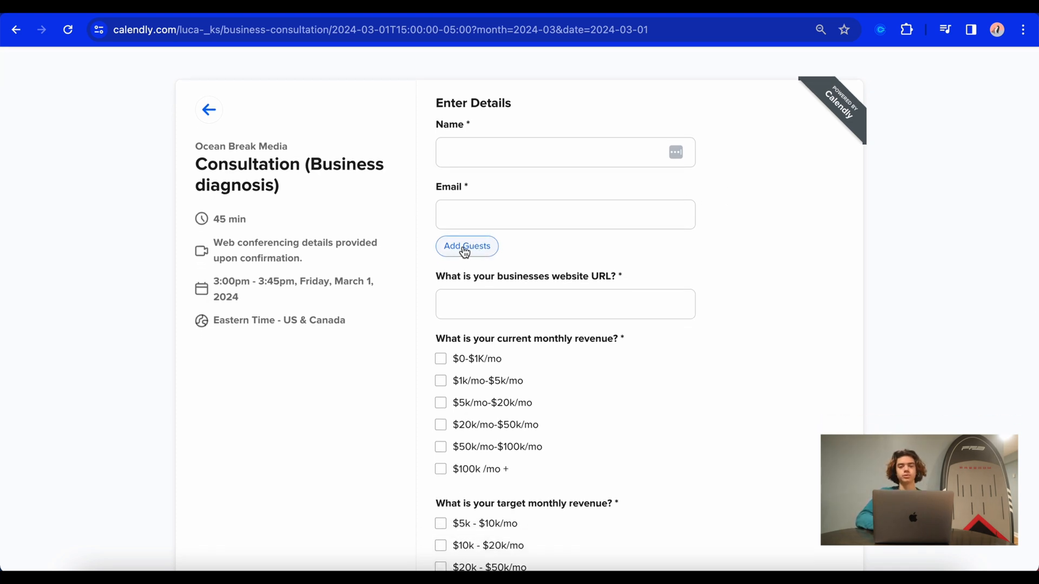
pyautogui.scroll(-3)
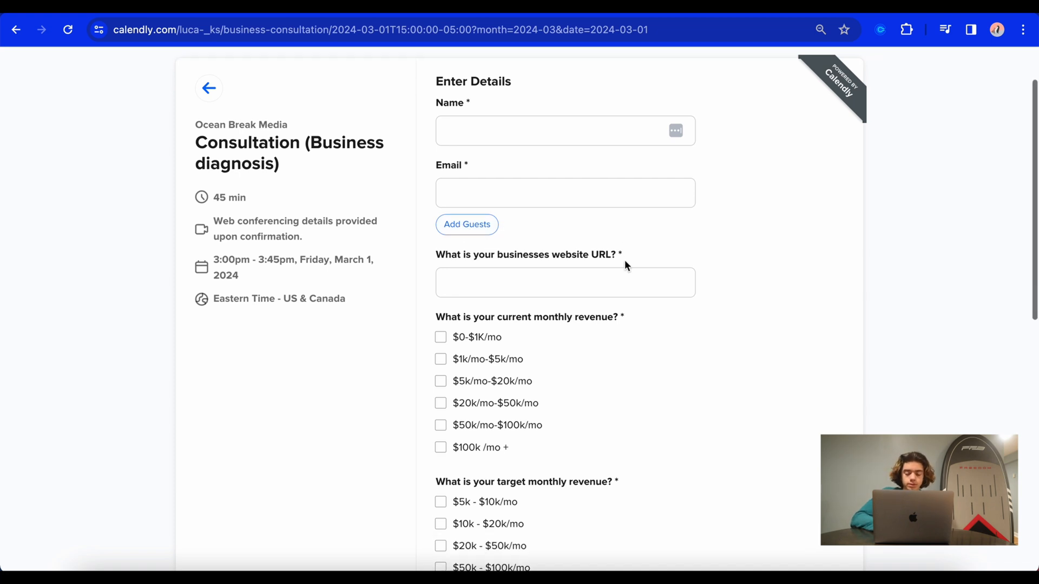
pyautogui.scroll(-3)
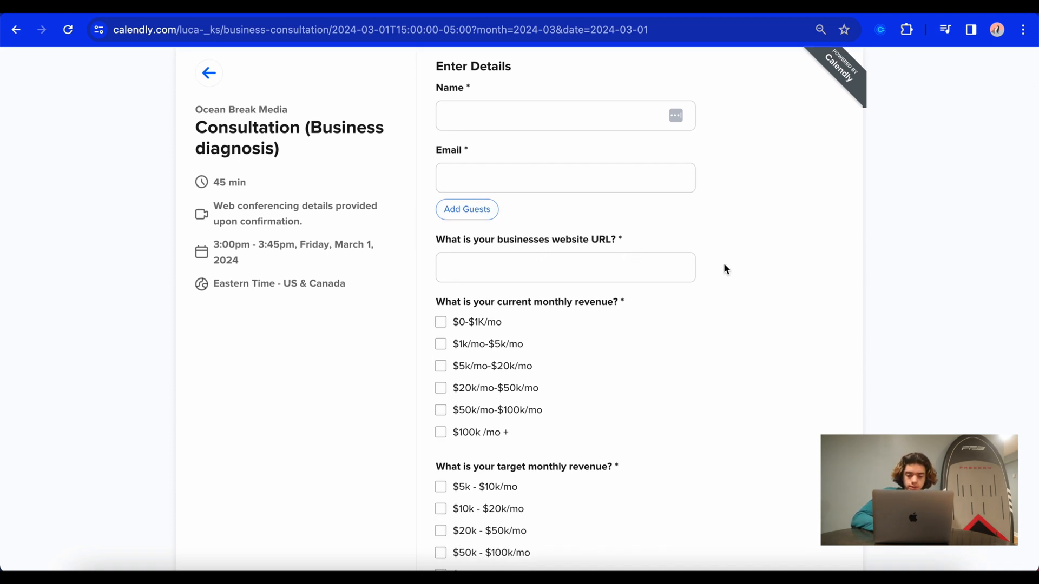
pyautogui.scroll(-3)
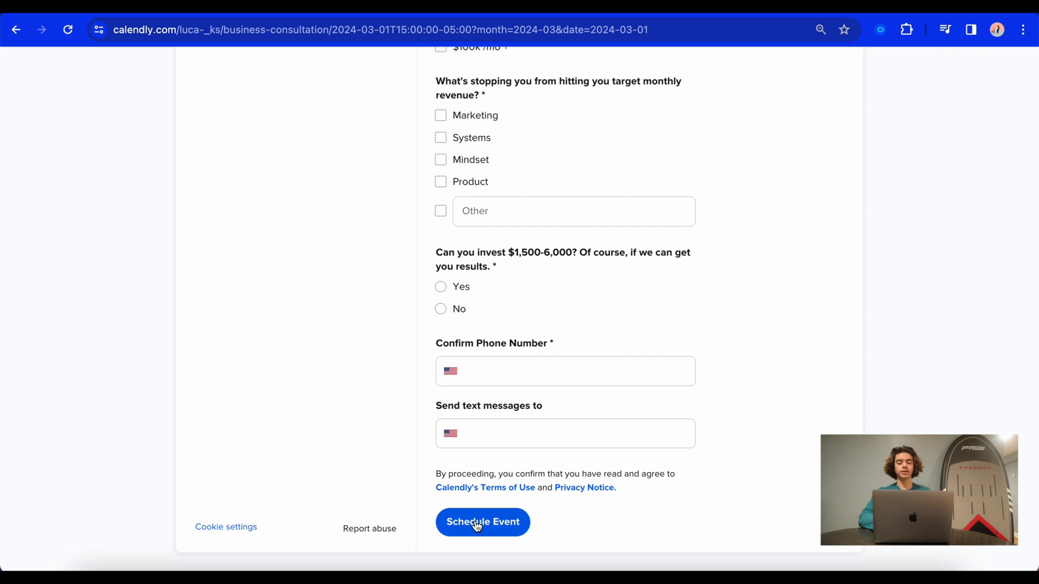
pyautogui.click(483, 522)
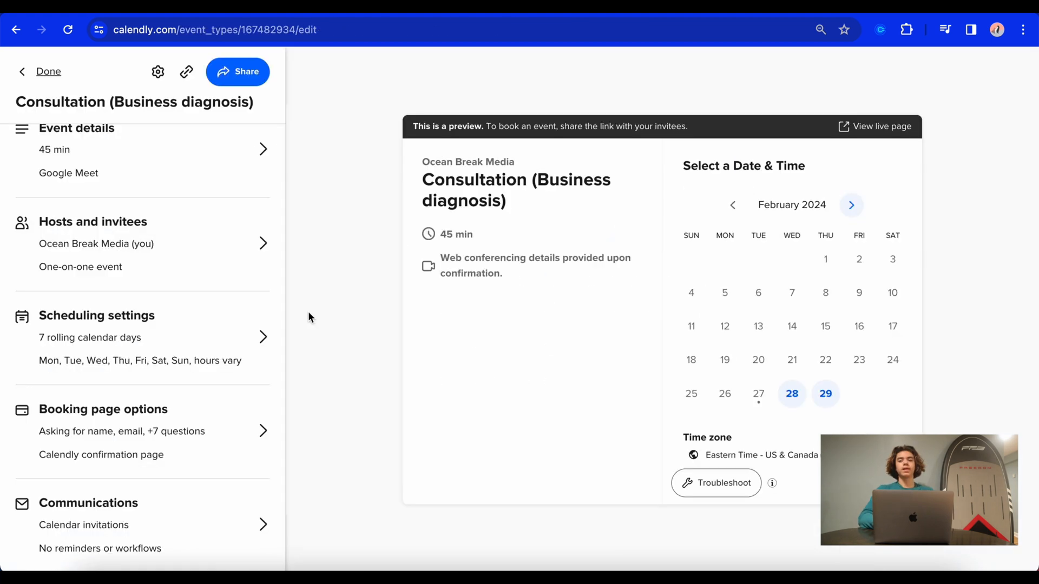
pyautogui.moveTo(291, 339)
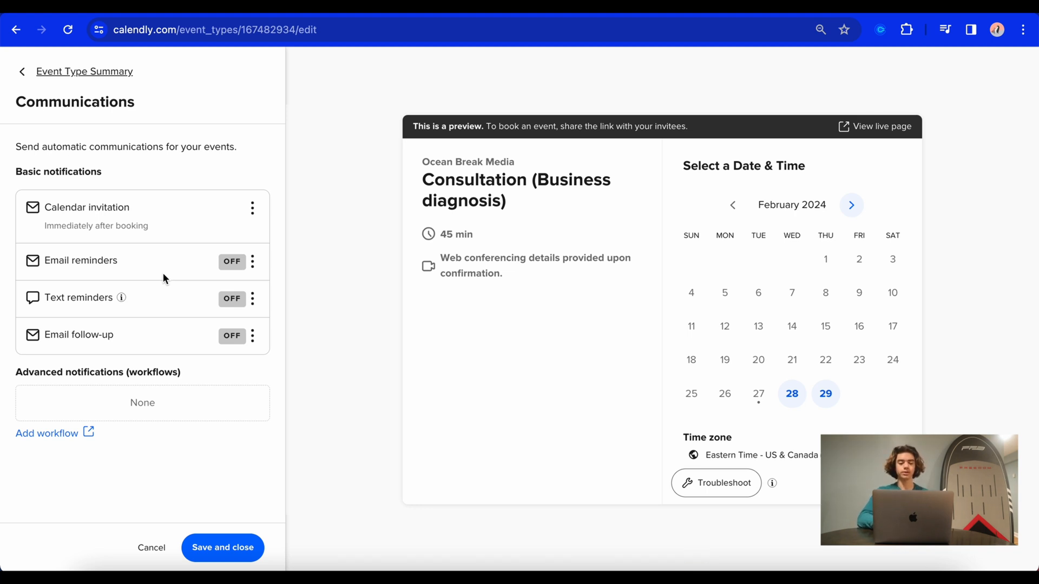
pyautogui.moveTo(168, 278)
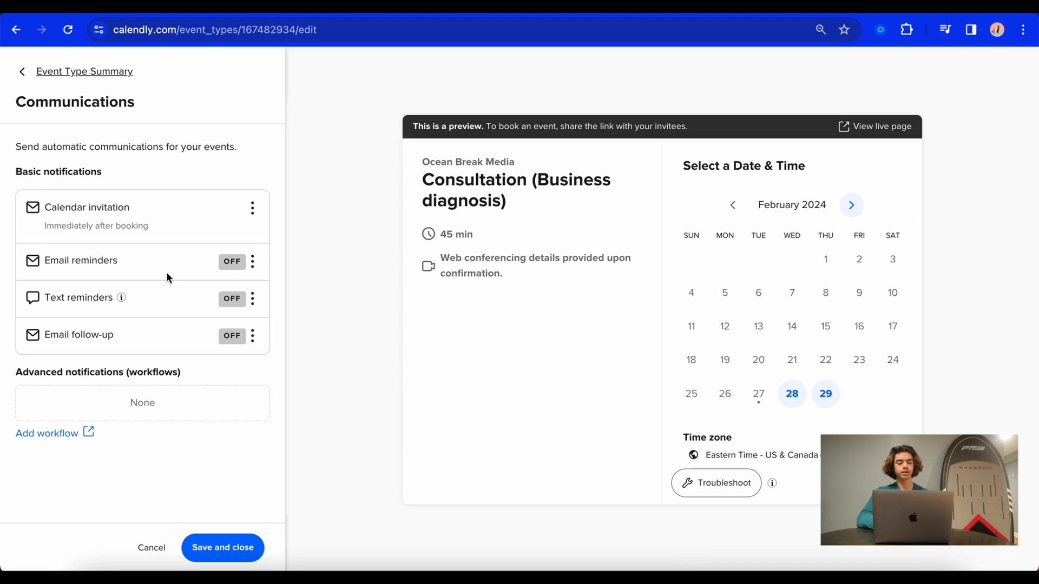
pyautogui.moveTo(134, 279)
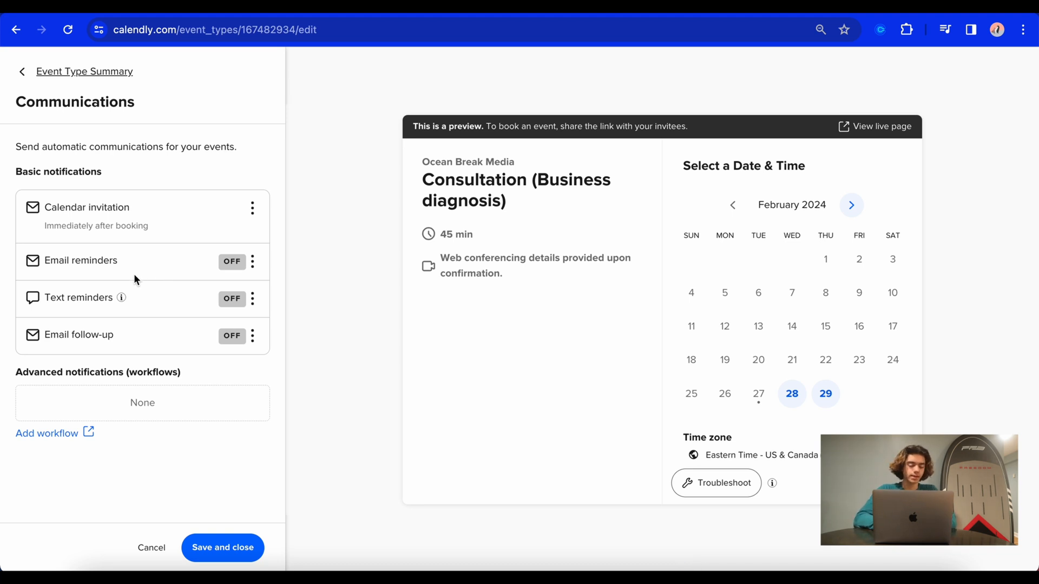